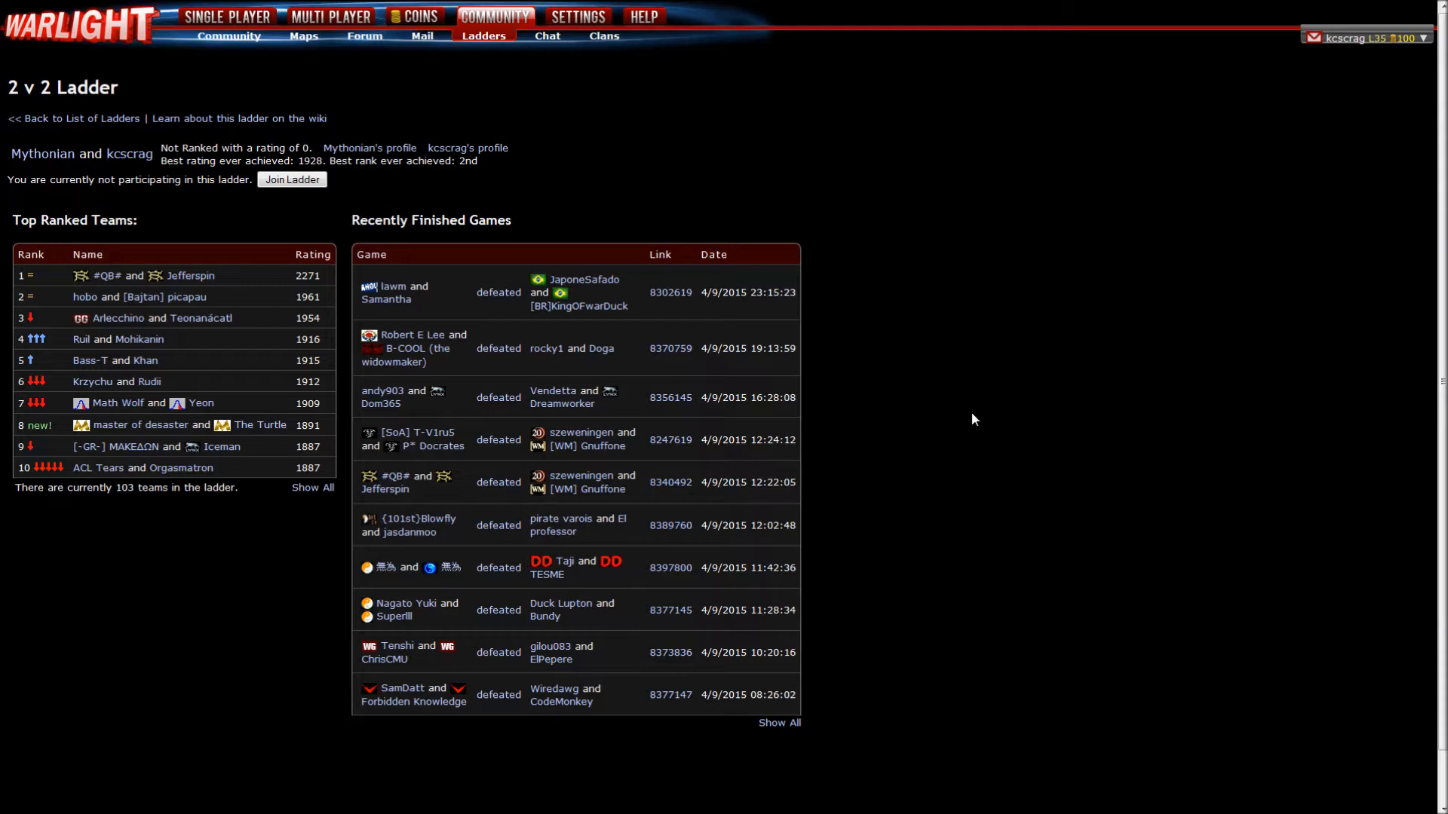
pyautogui.moveTo(966, 395)
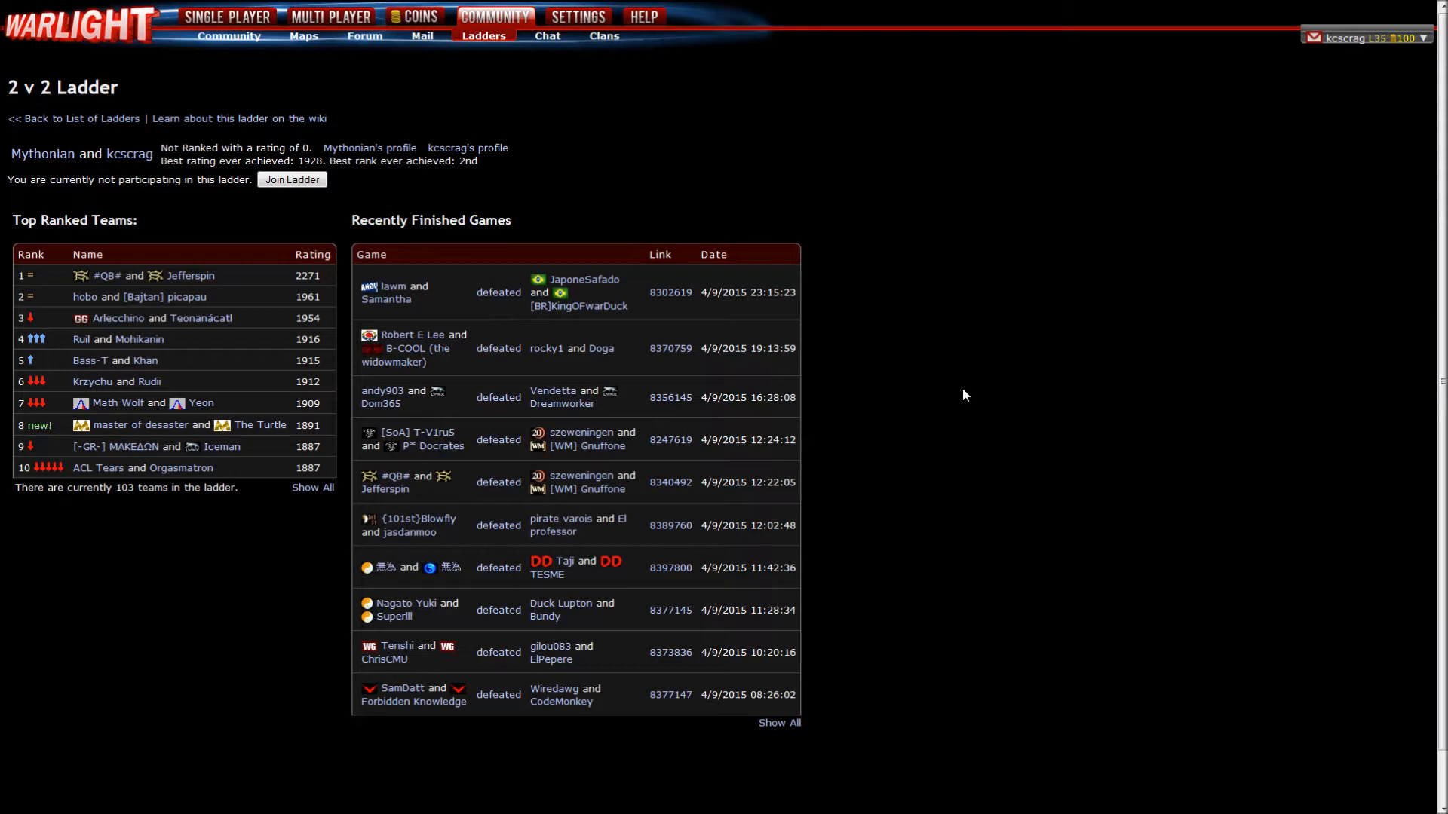
pyautogui.moveTo(252, 239)
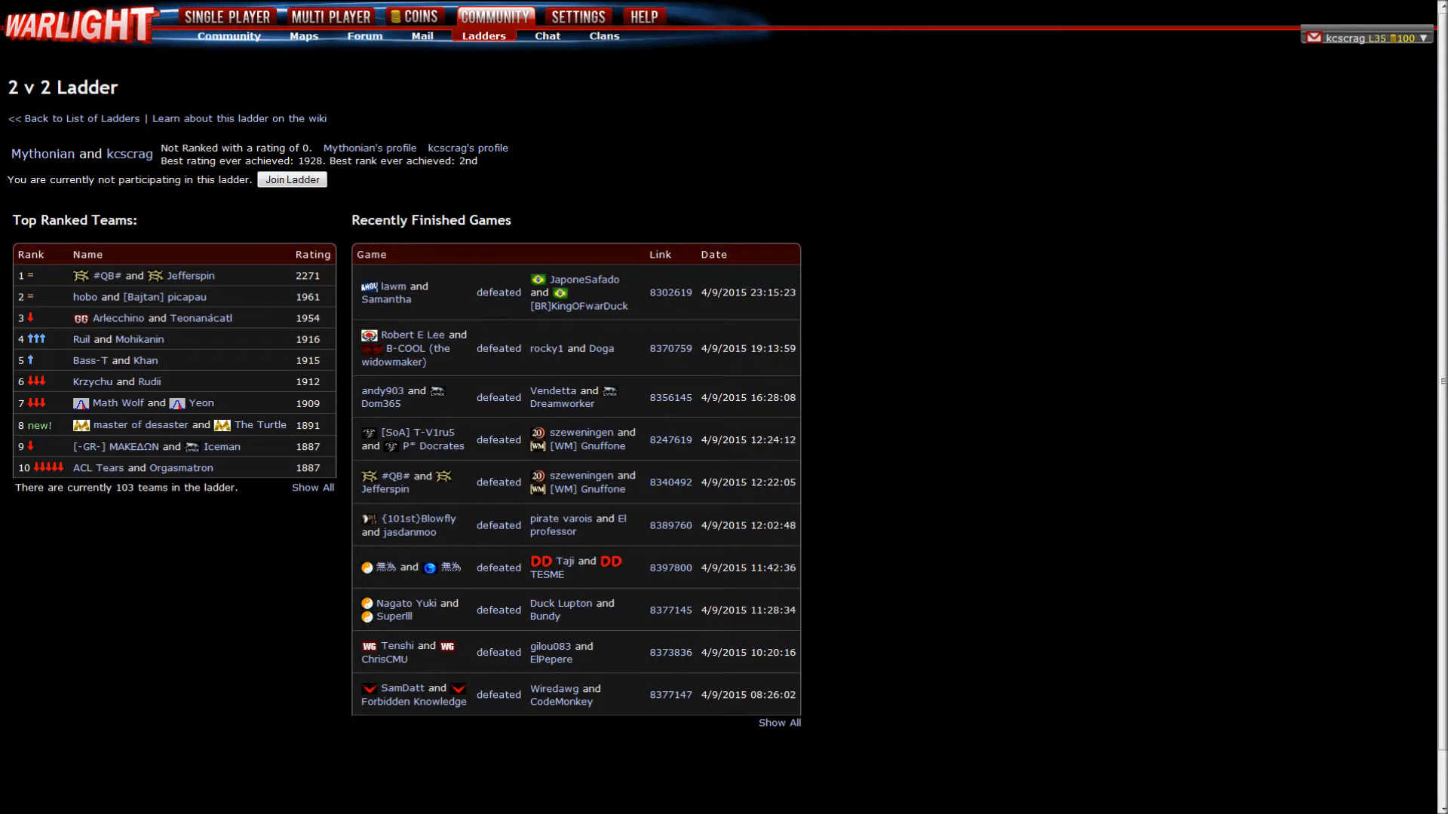
pyautogui.moveTo(302, 204)
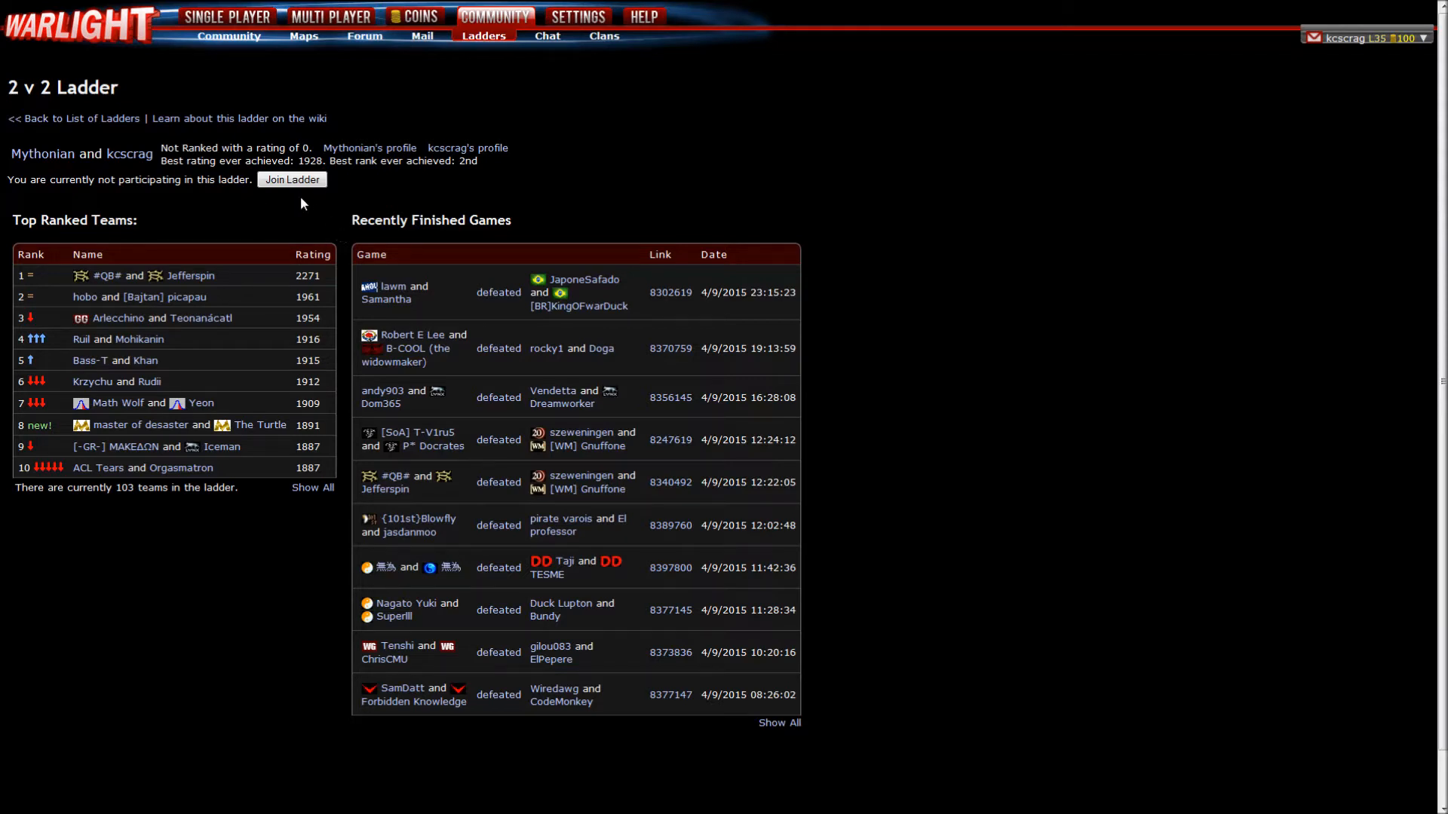
pyautogui.moveTo(310, 217)
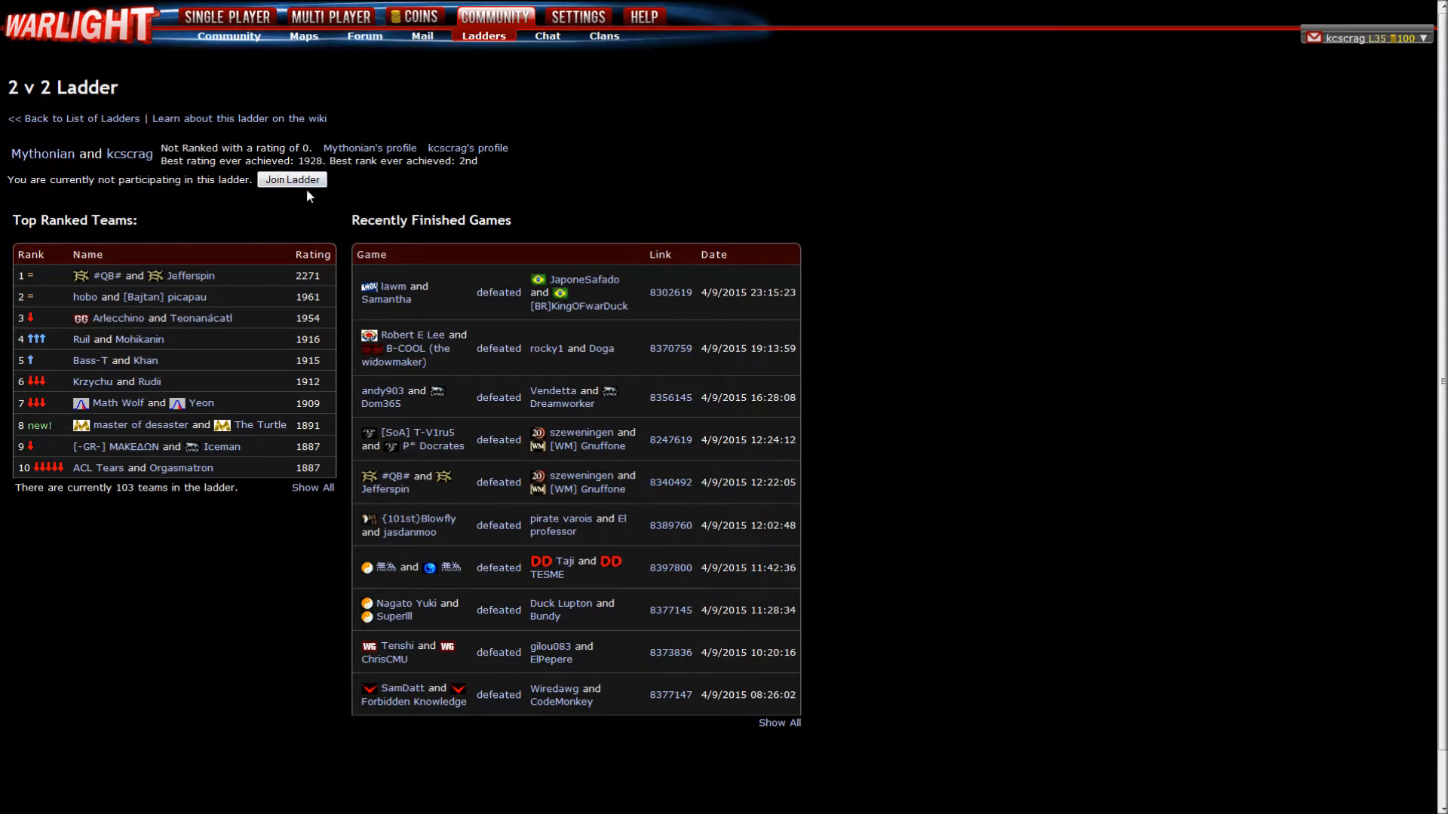
pyautogui.moveTo(322, 244)
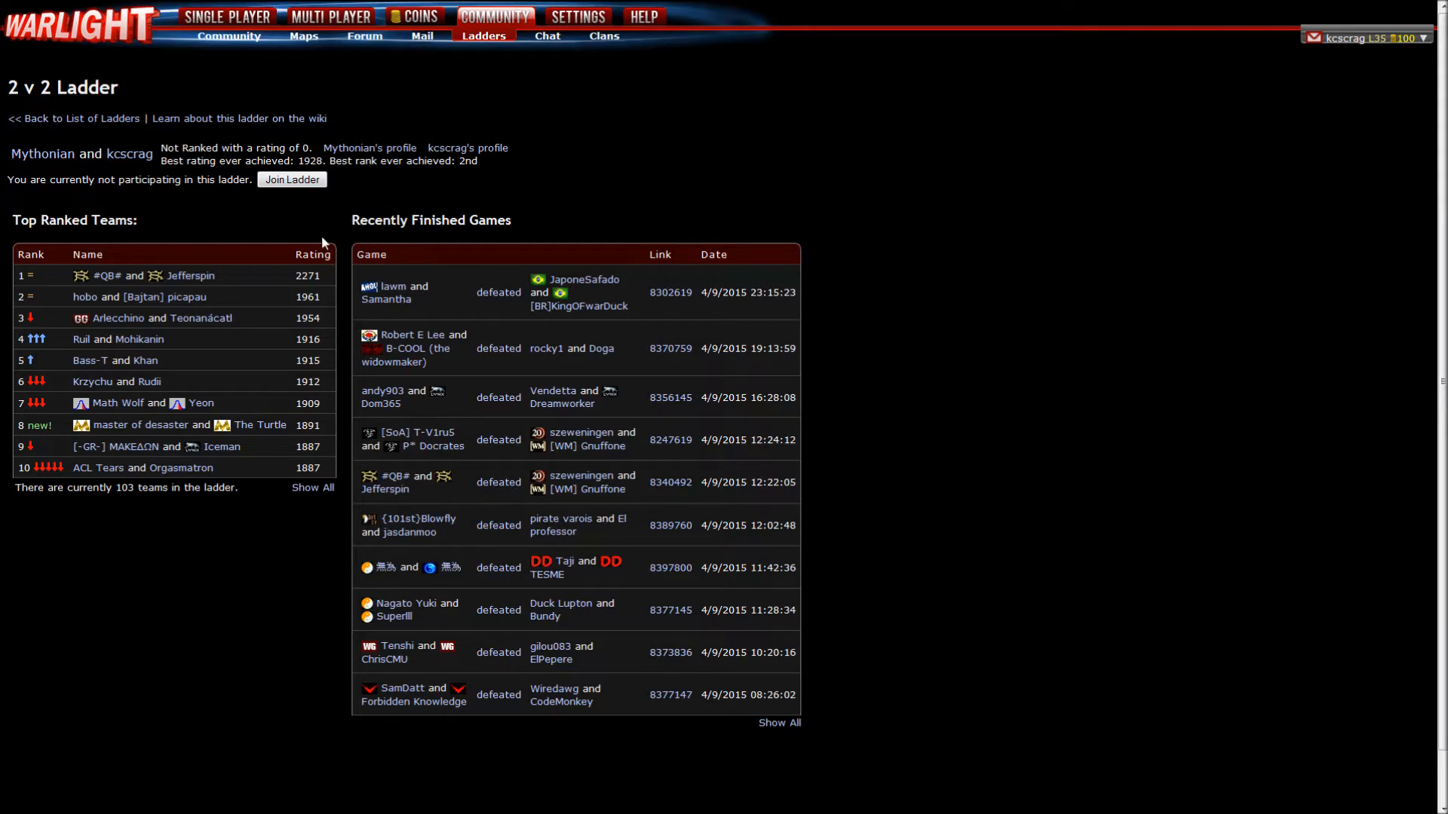
pyautogui.moveTo(314, 220)
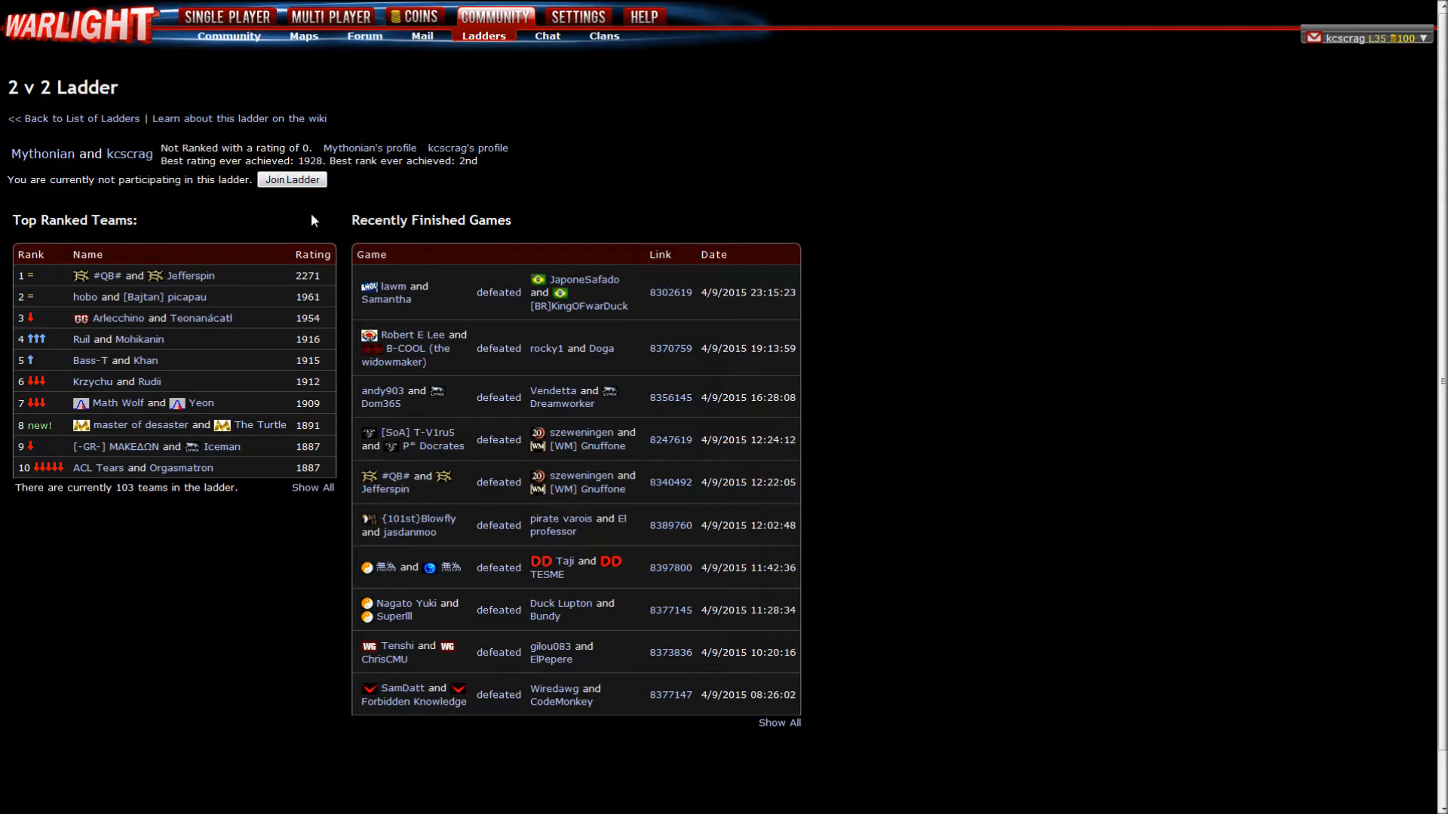
pyautogui.moveTo(317, 208)
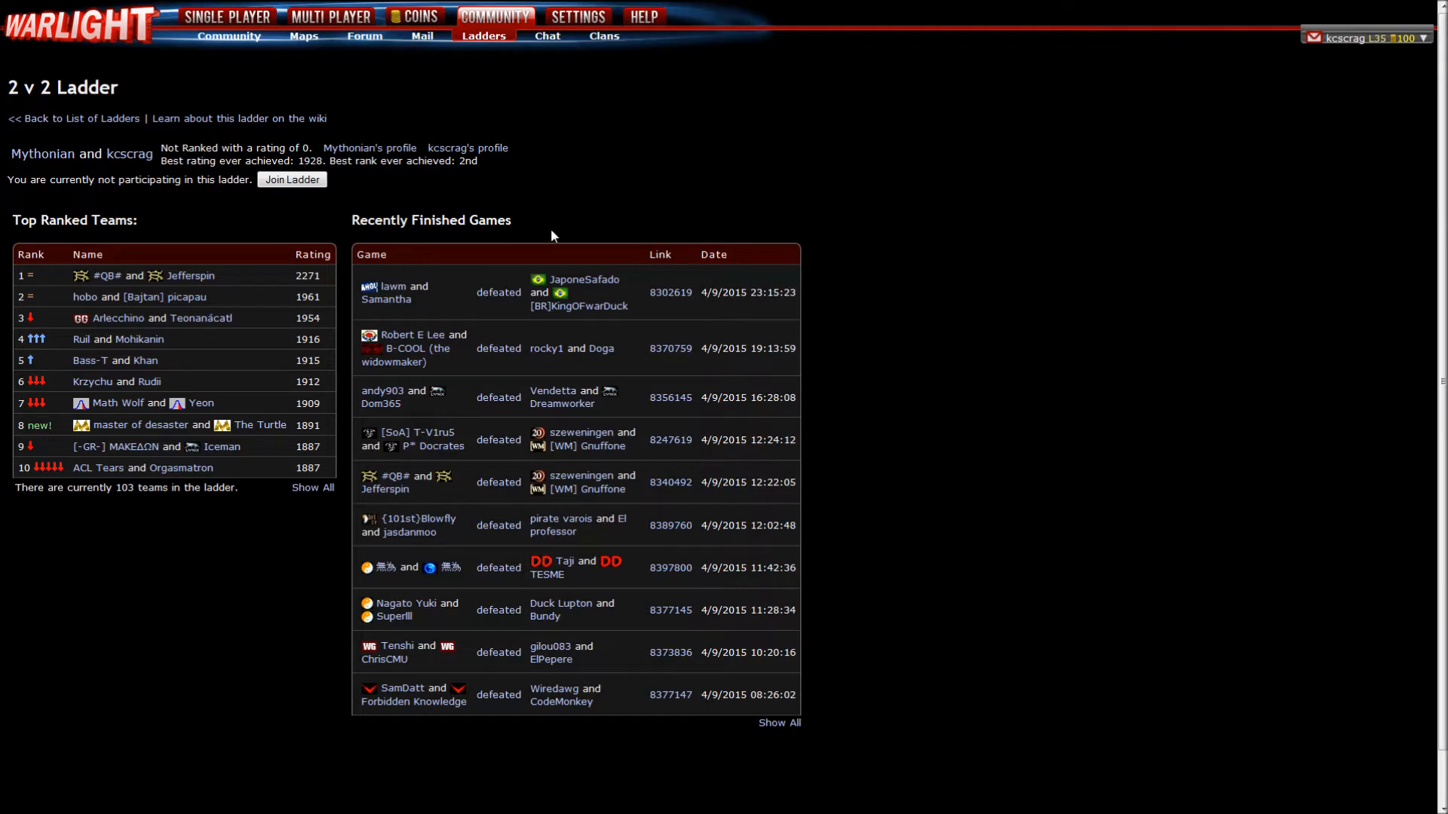
pyautogui.moveTo(531, 247)
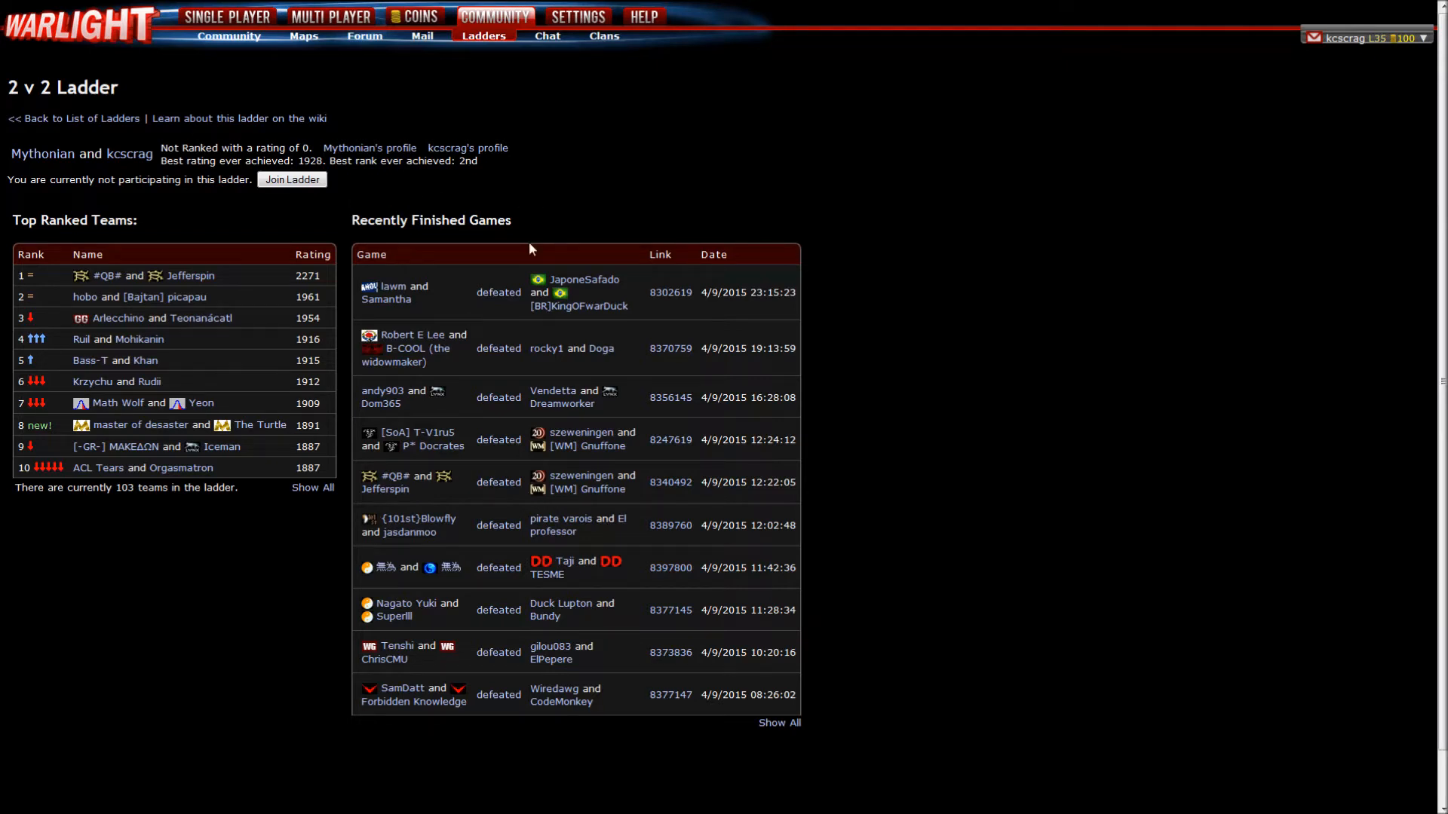
pyautogui.moveTo(496, 263)
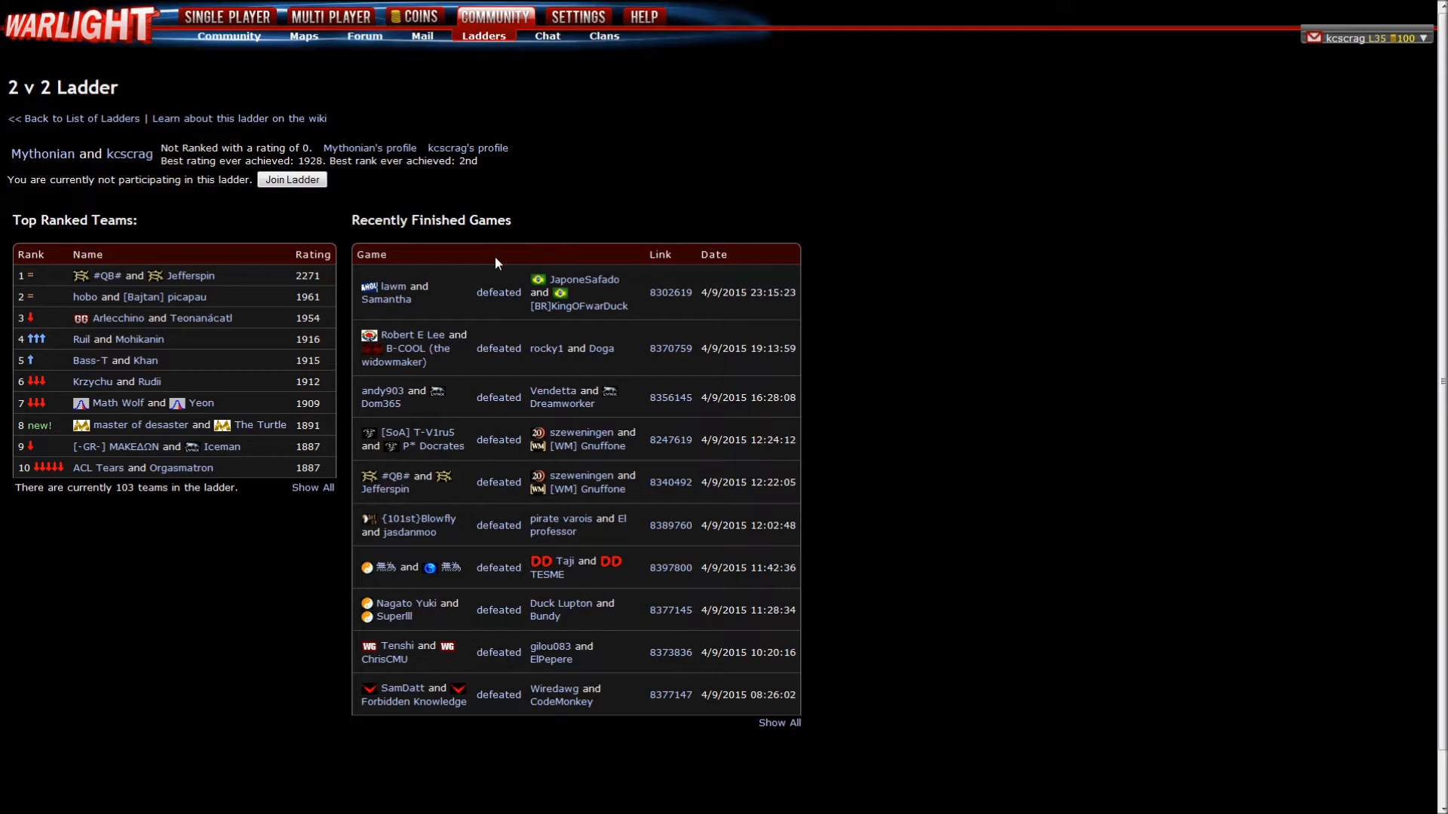
# - Start joining the 2 v 2 Ladder, reaching its rules and empty team-proposal section
pyautogui.moveTo(67, 488); pyautogui.dragTo(232, 487)
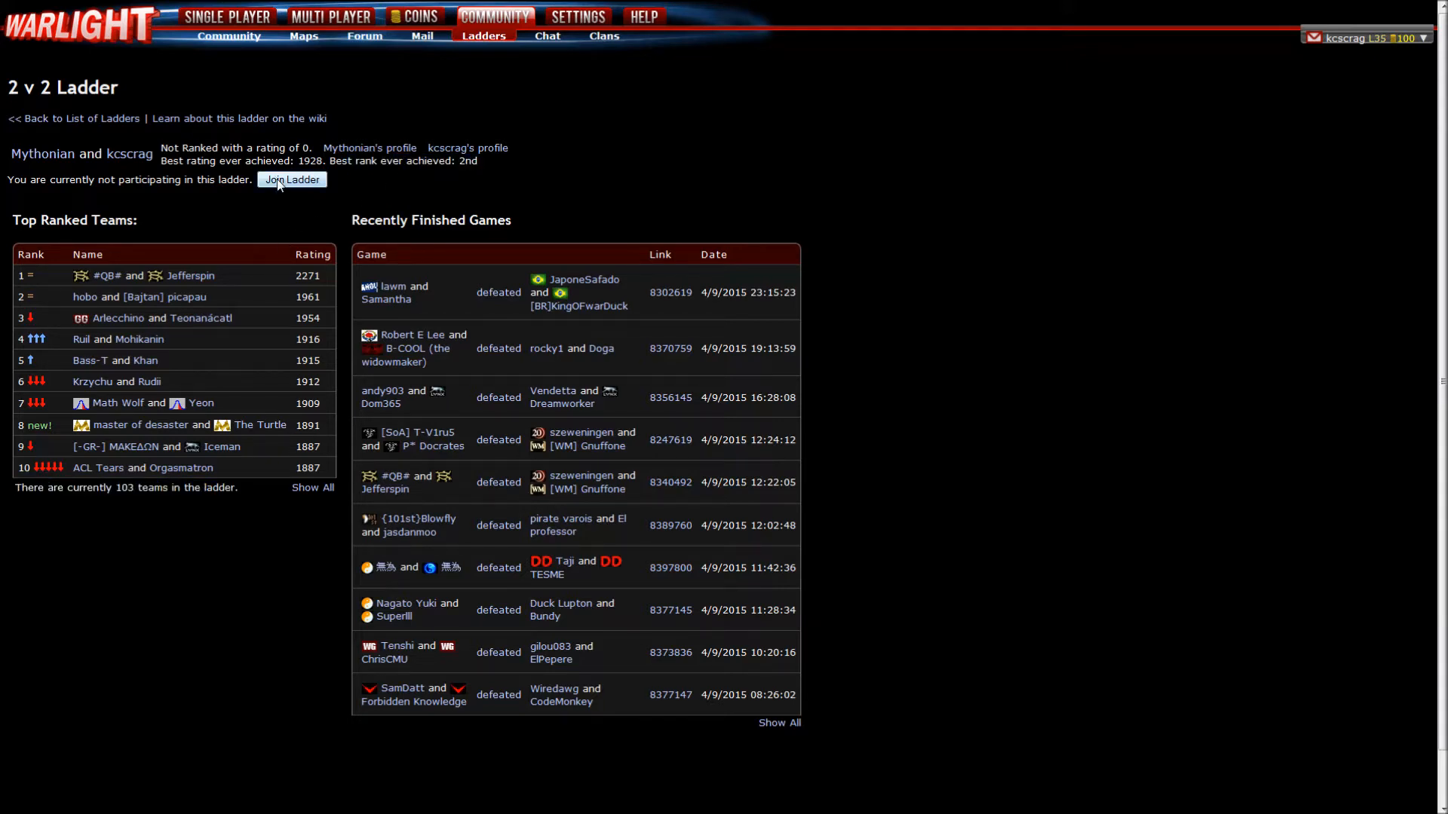
pyautogui.moveTo(306, 181)
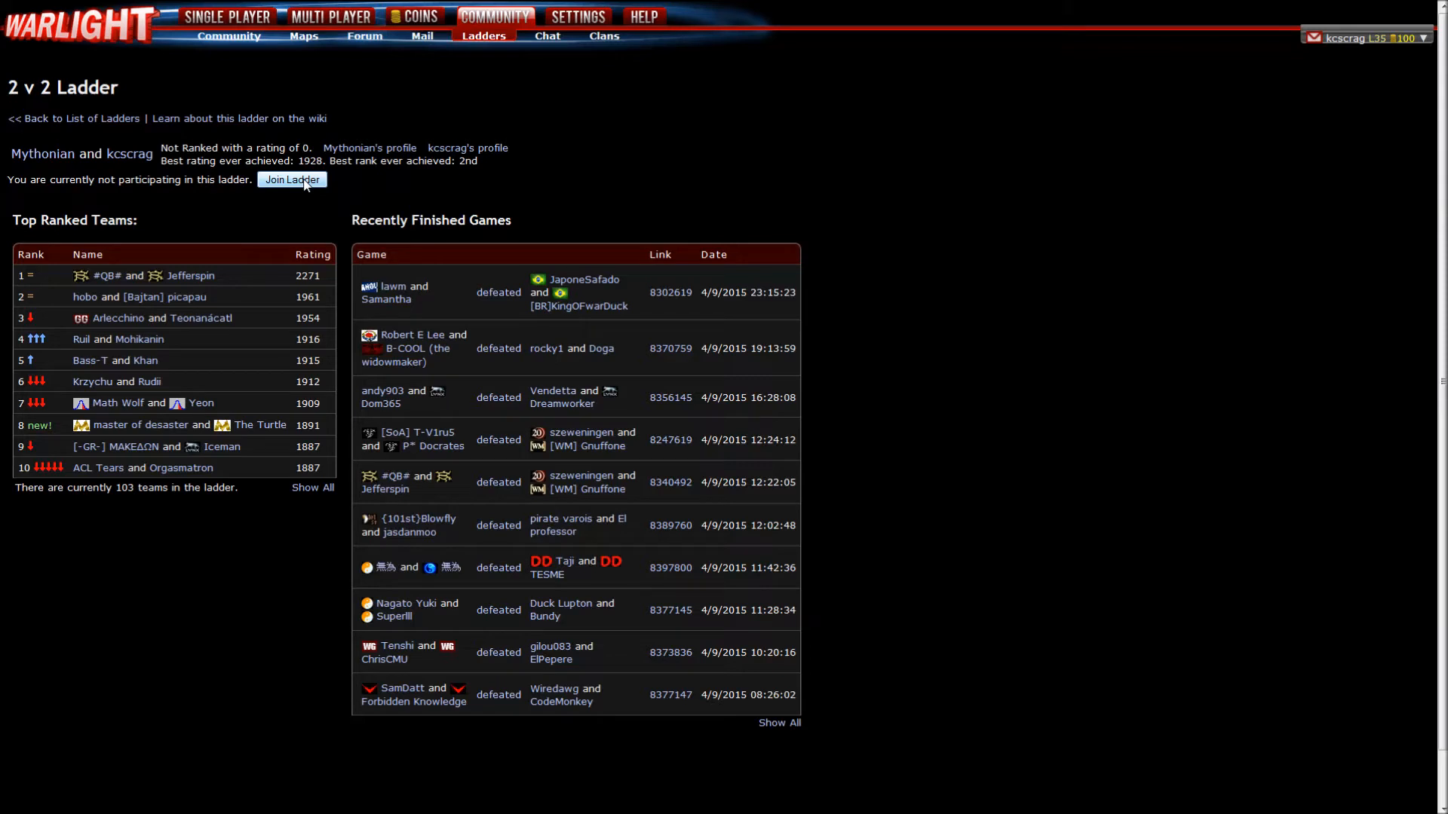
pyautogui.click(293, 179)
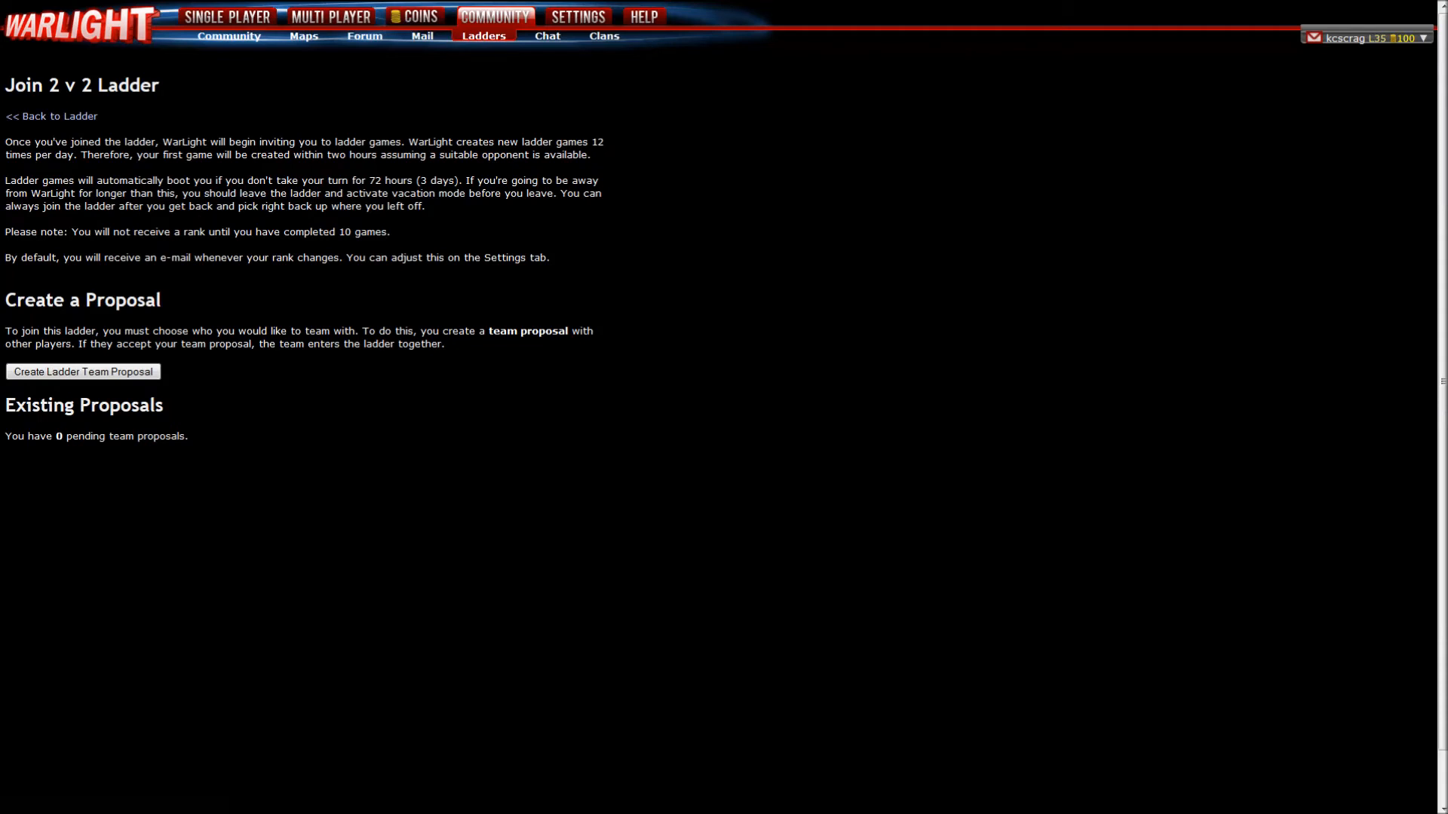
pyautogui.moveTo(225, 344); pyautogui.dragTo(295, 344)
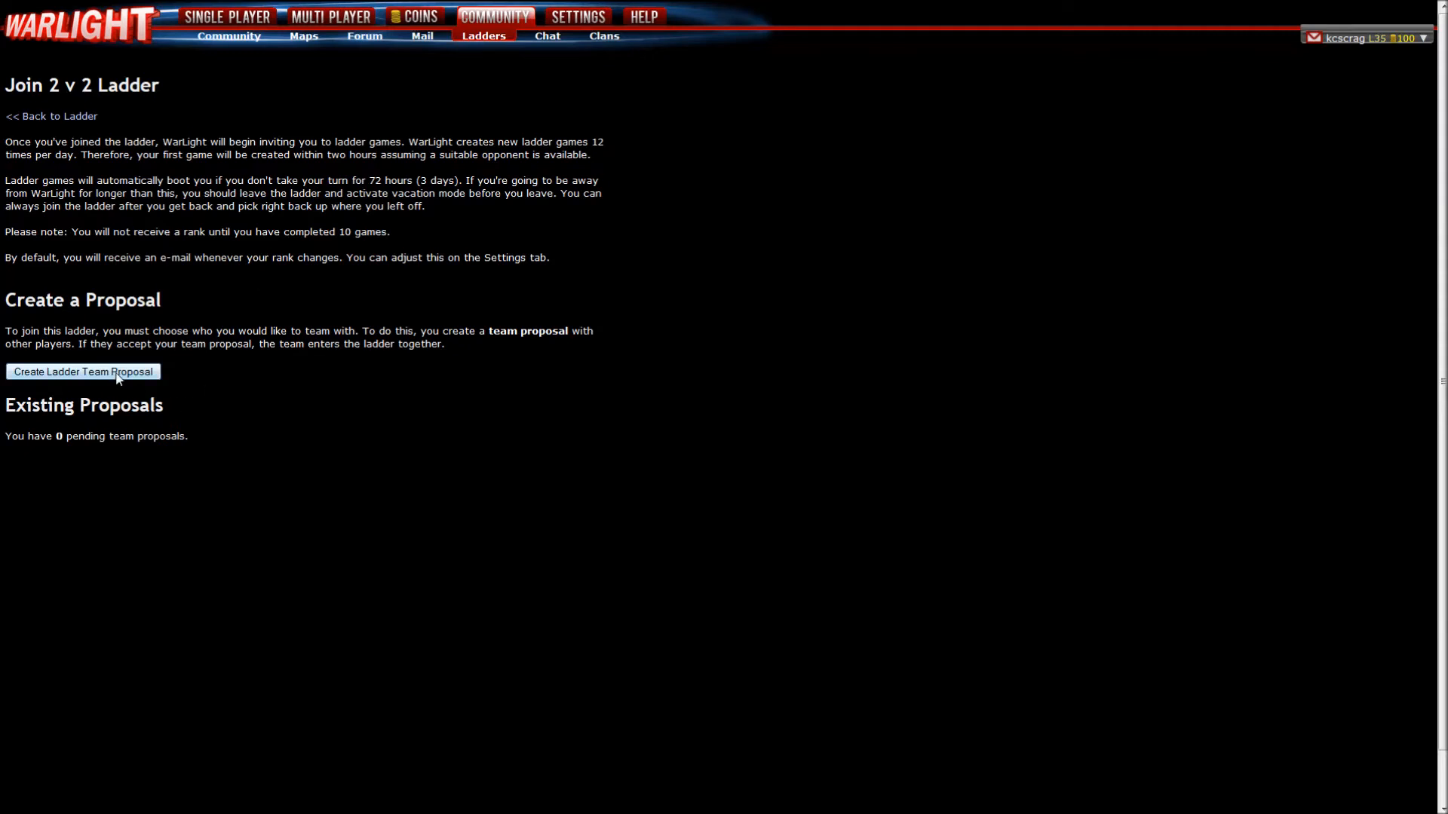
# - Create a new 2 v 2 ladder team proposal with Mythonian as teammate
pyautogui.click(83, 371)
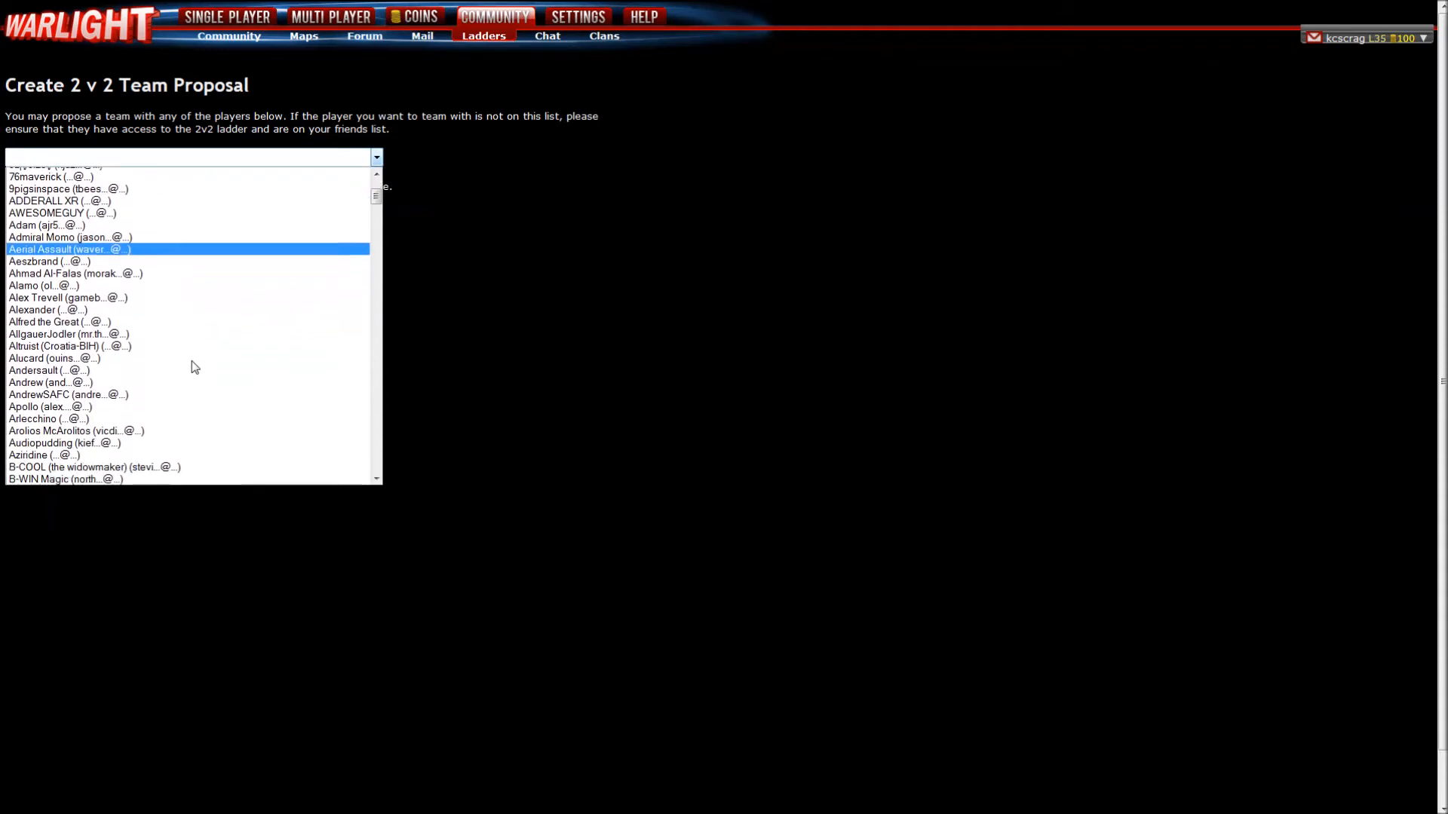
pyautogui.scroll(-3)
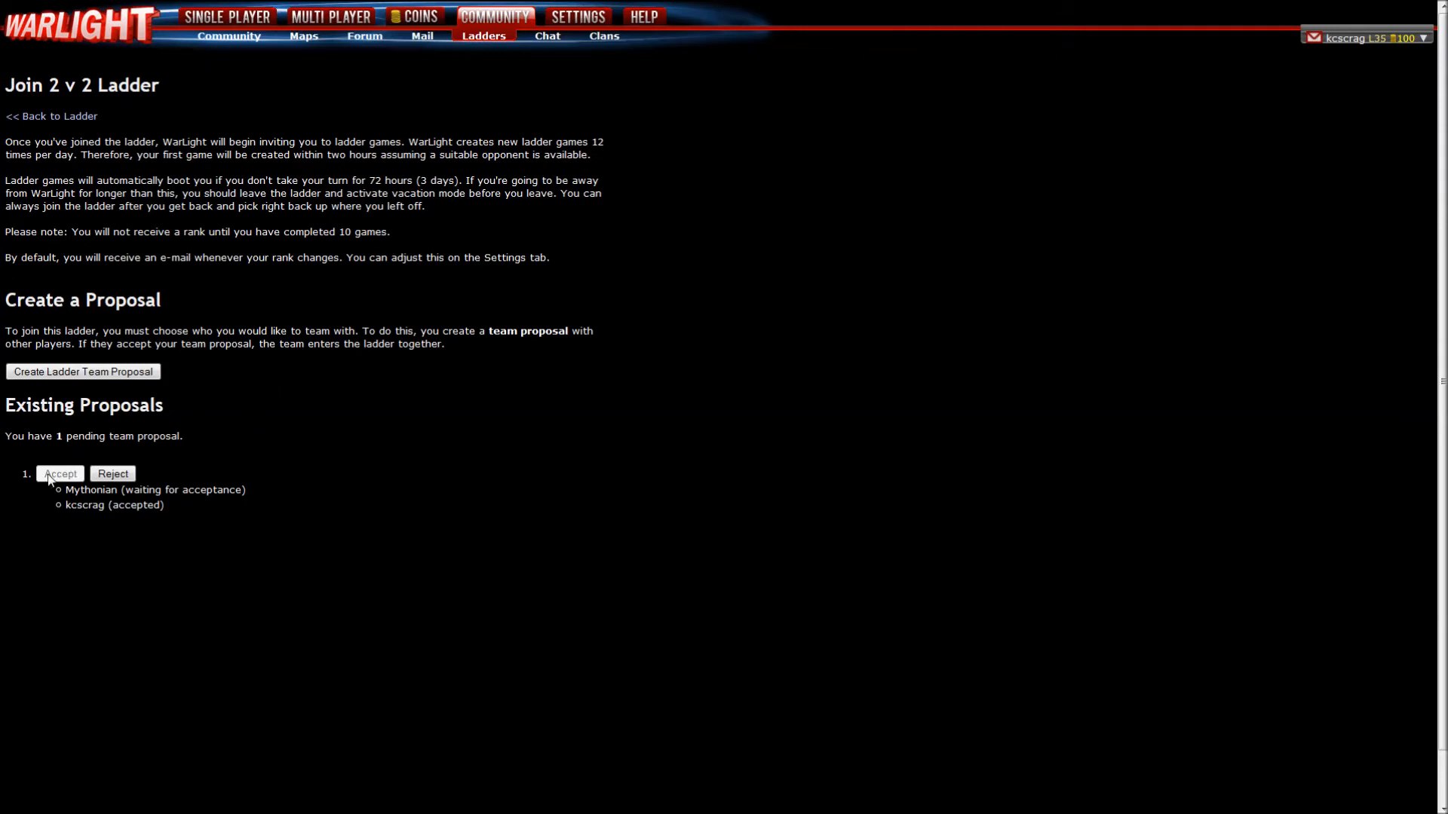
# - After acceptance, go back to the ladder and select the Mythonian and kcscrag team
pyautogui.moveTo(67, 436); pyautogui.dragTo(126, 436)
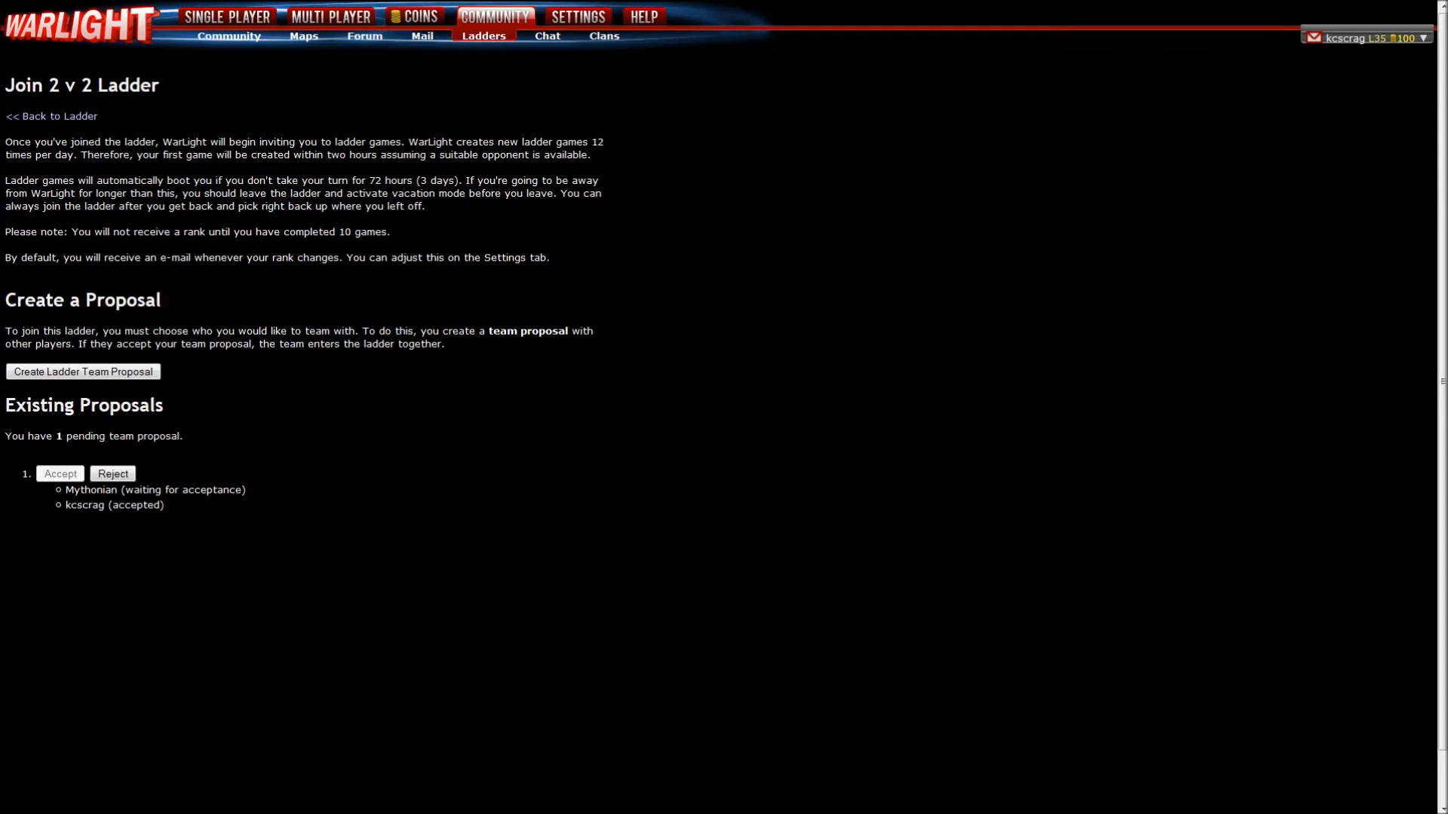
pyautogui.doubleClick(63, 436)
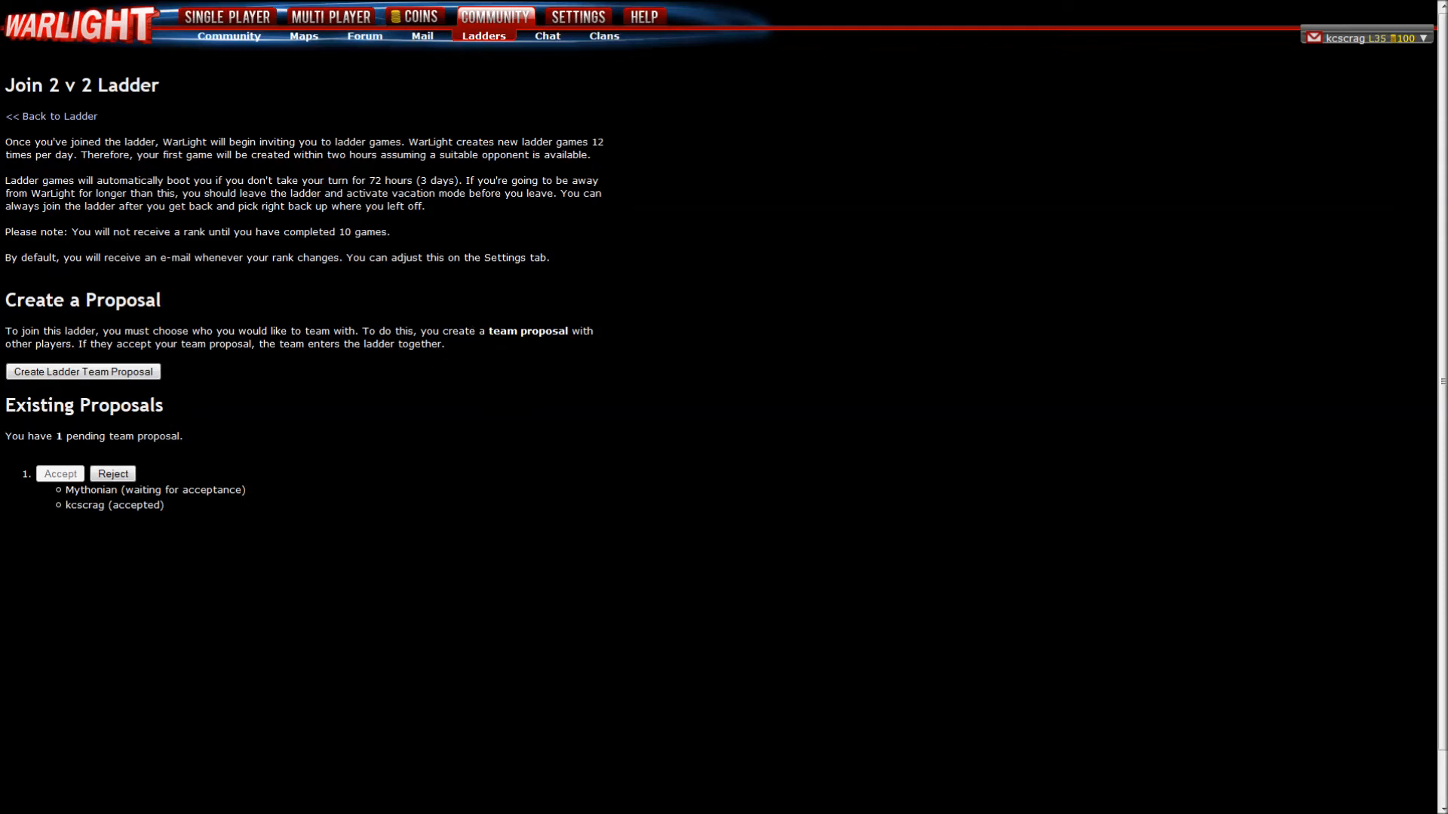
pyautogui.moveTo(82, 436); pyautogui.dragTo(171, 436)
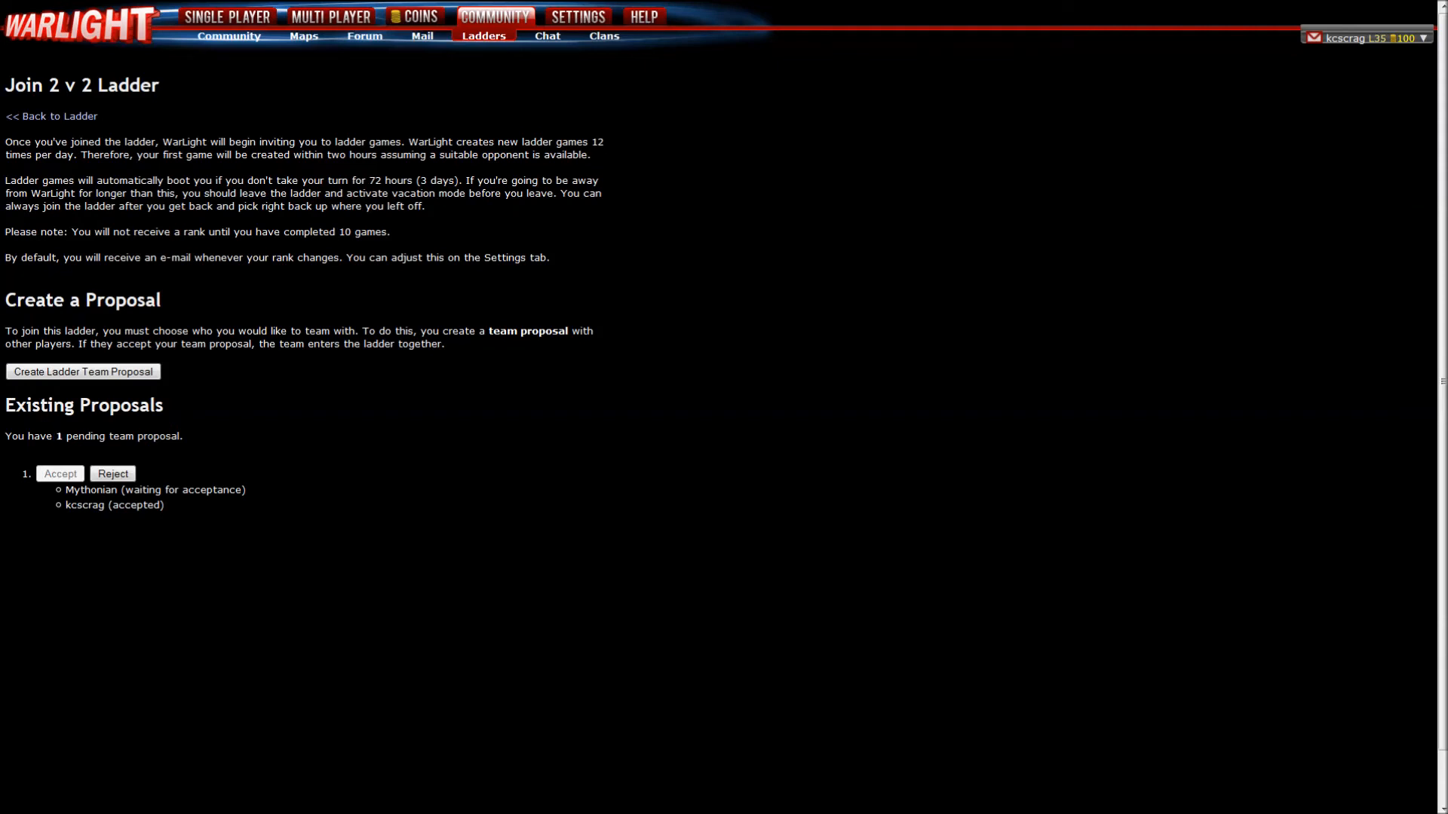
pyautogui.moveTo(62, 449)
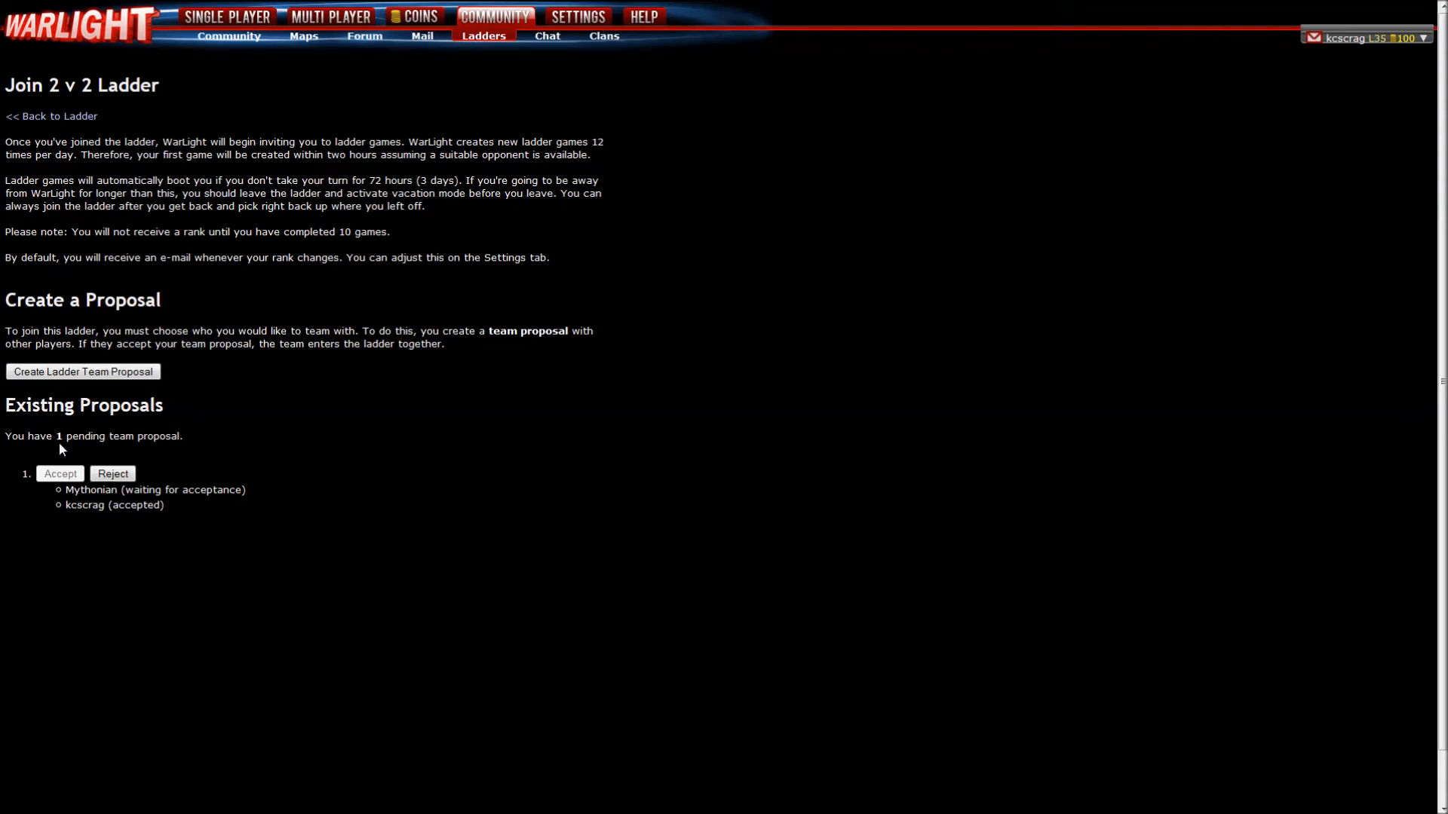
pyautogui.moveTo(96, 433)
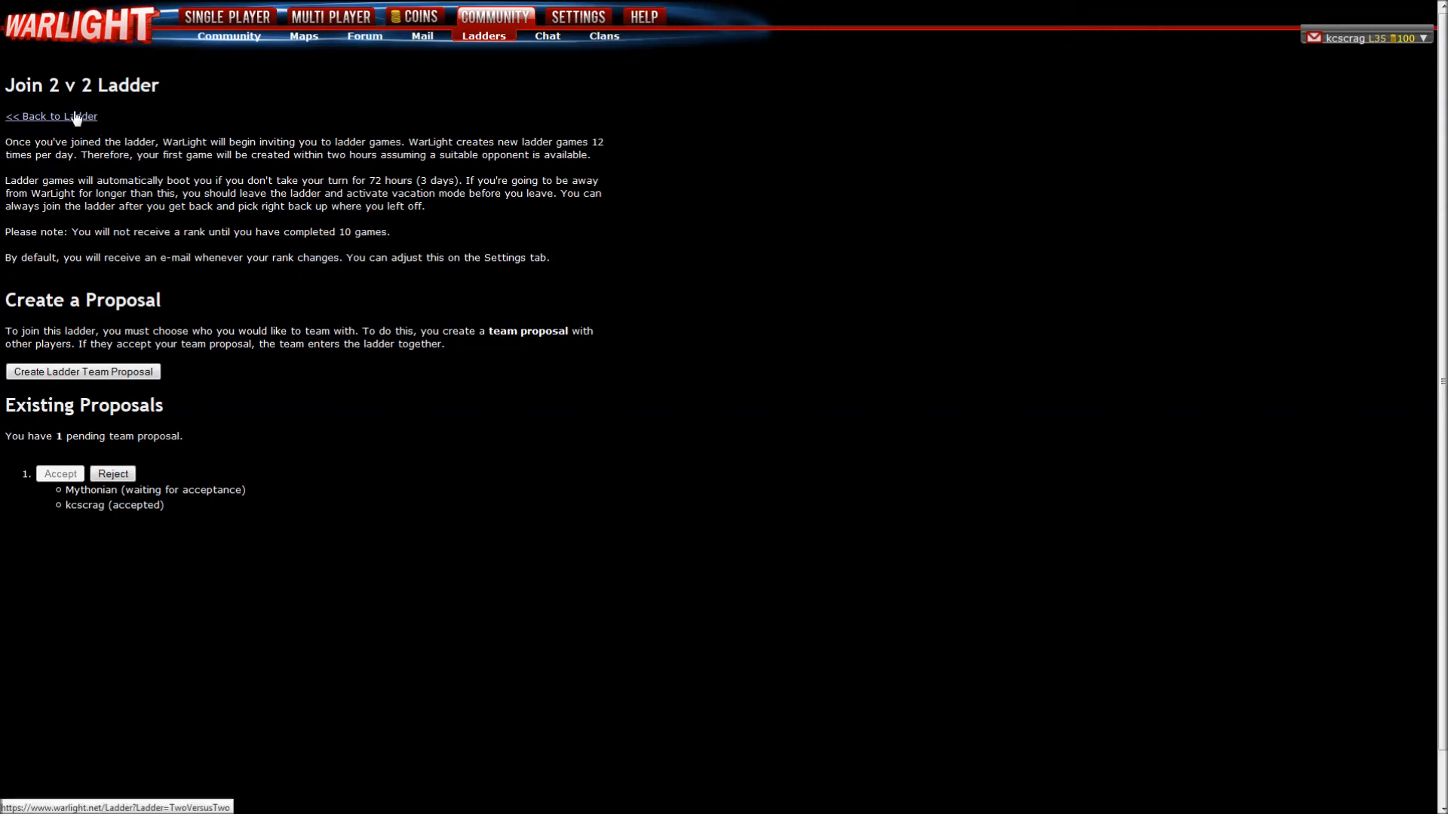
pyautogui.click(51, 116)
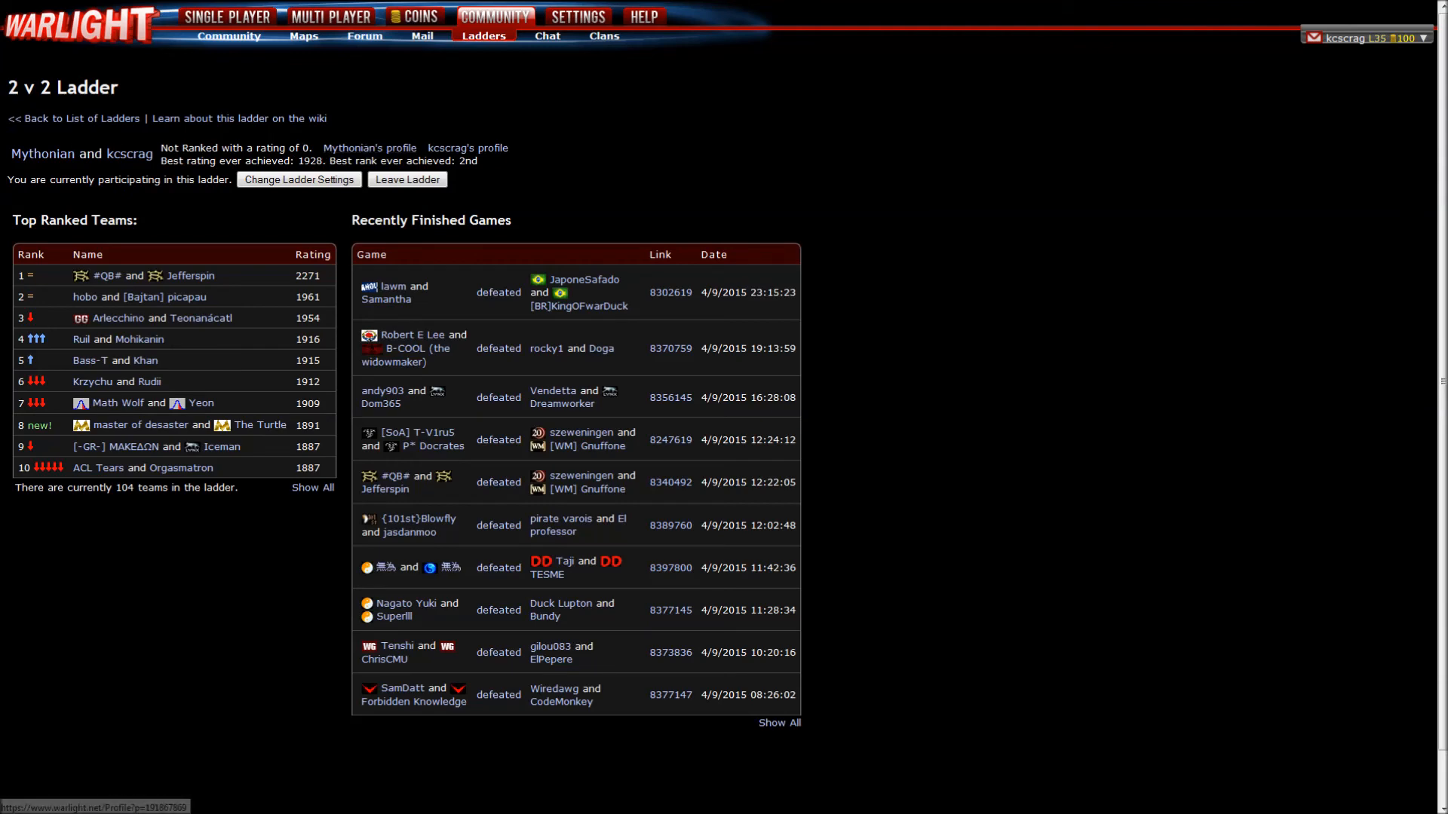
pyautogui.moveTo(133, 163)
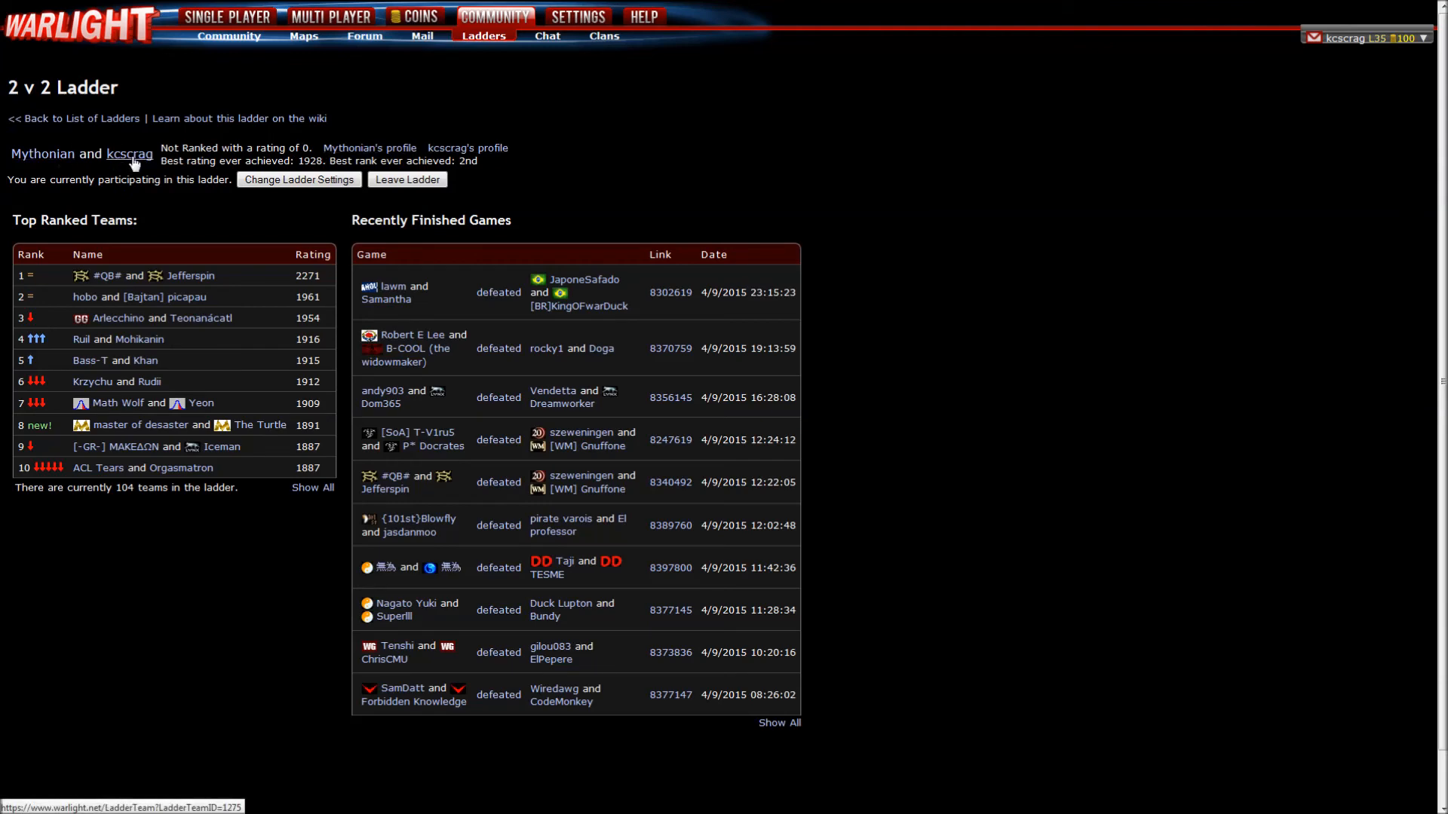
pyautogui.click(129, 153)
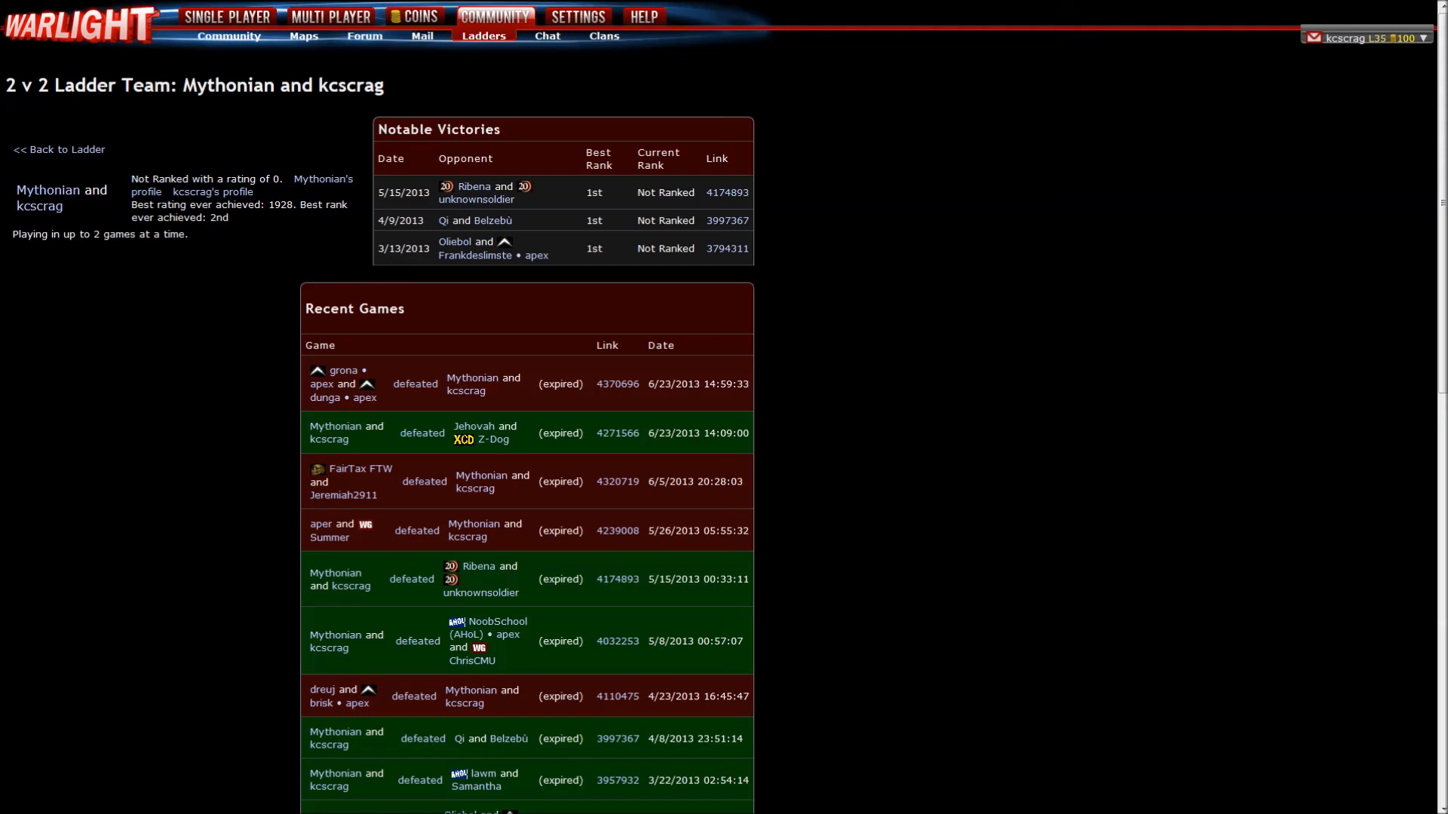
# - Review the team's recent games and list all 32 of their ladder games
pyautogui.scroll(-3)
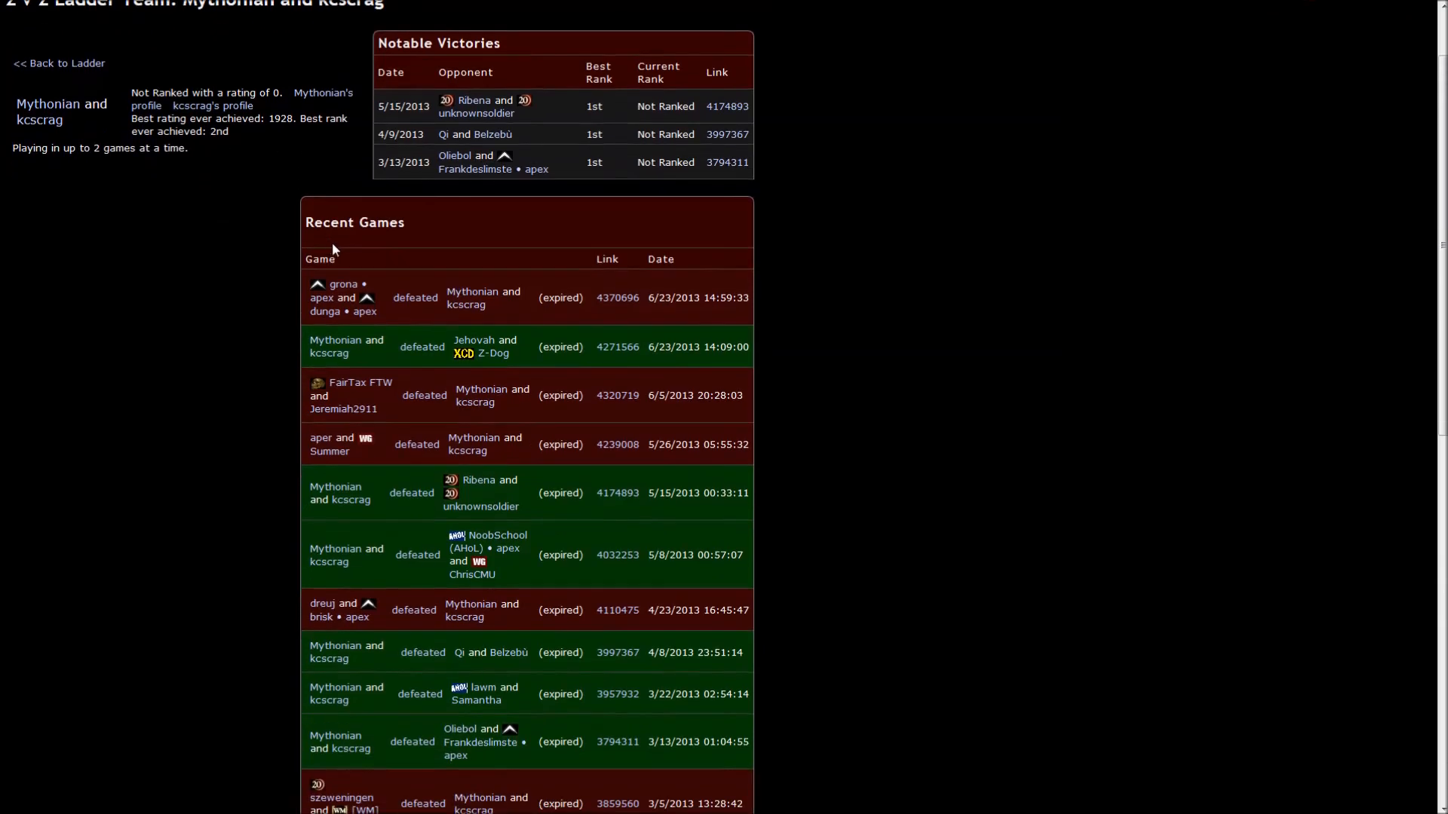
pyautogui.moveTo(914, 428)
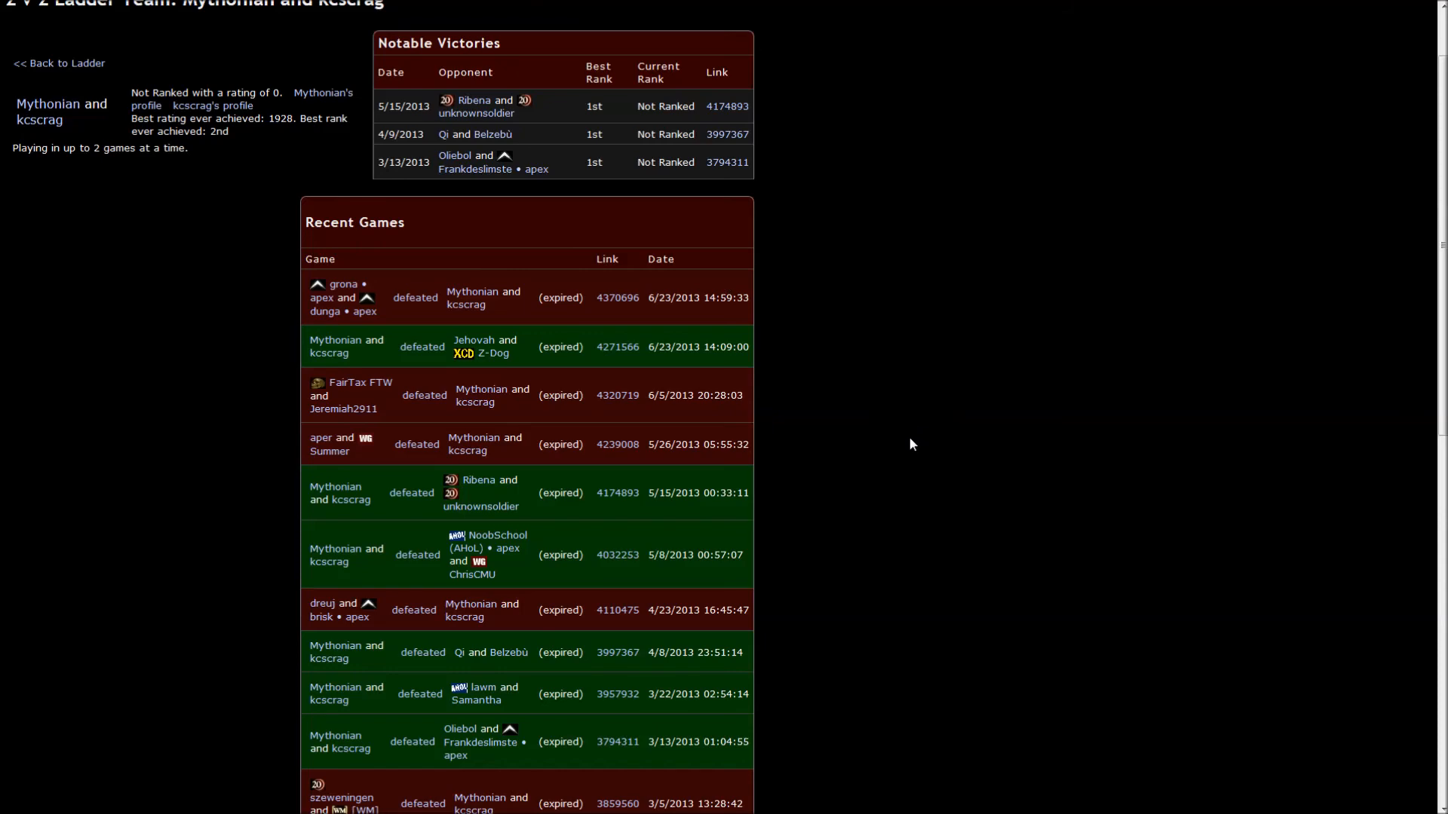
pyautogui.scroll(-3)
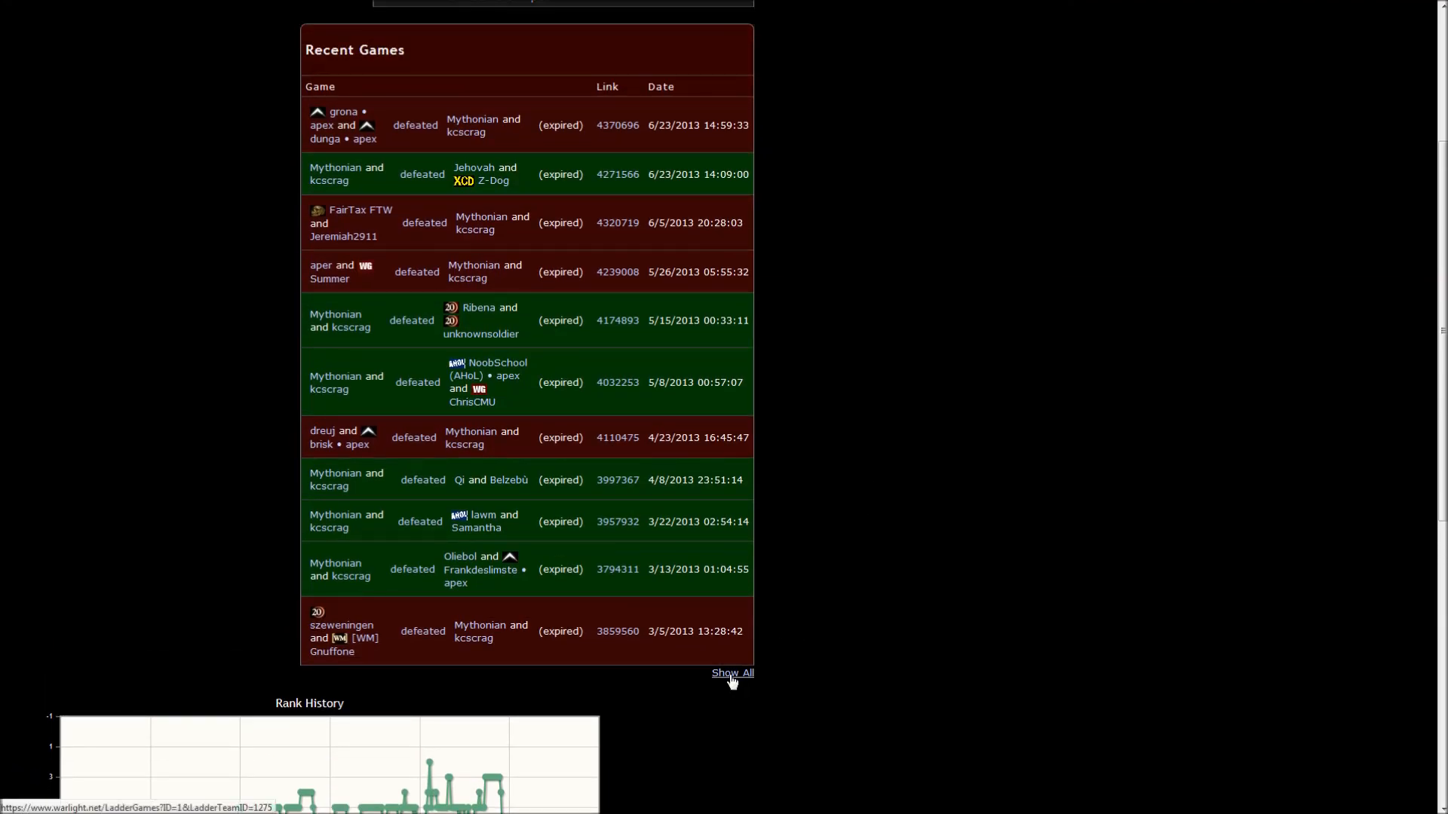
pyautogui.click(733, 673)
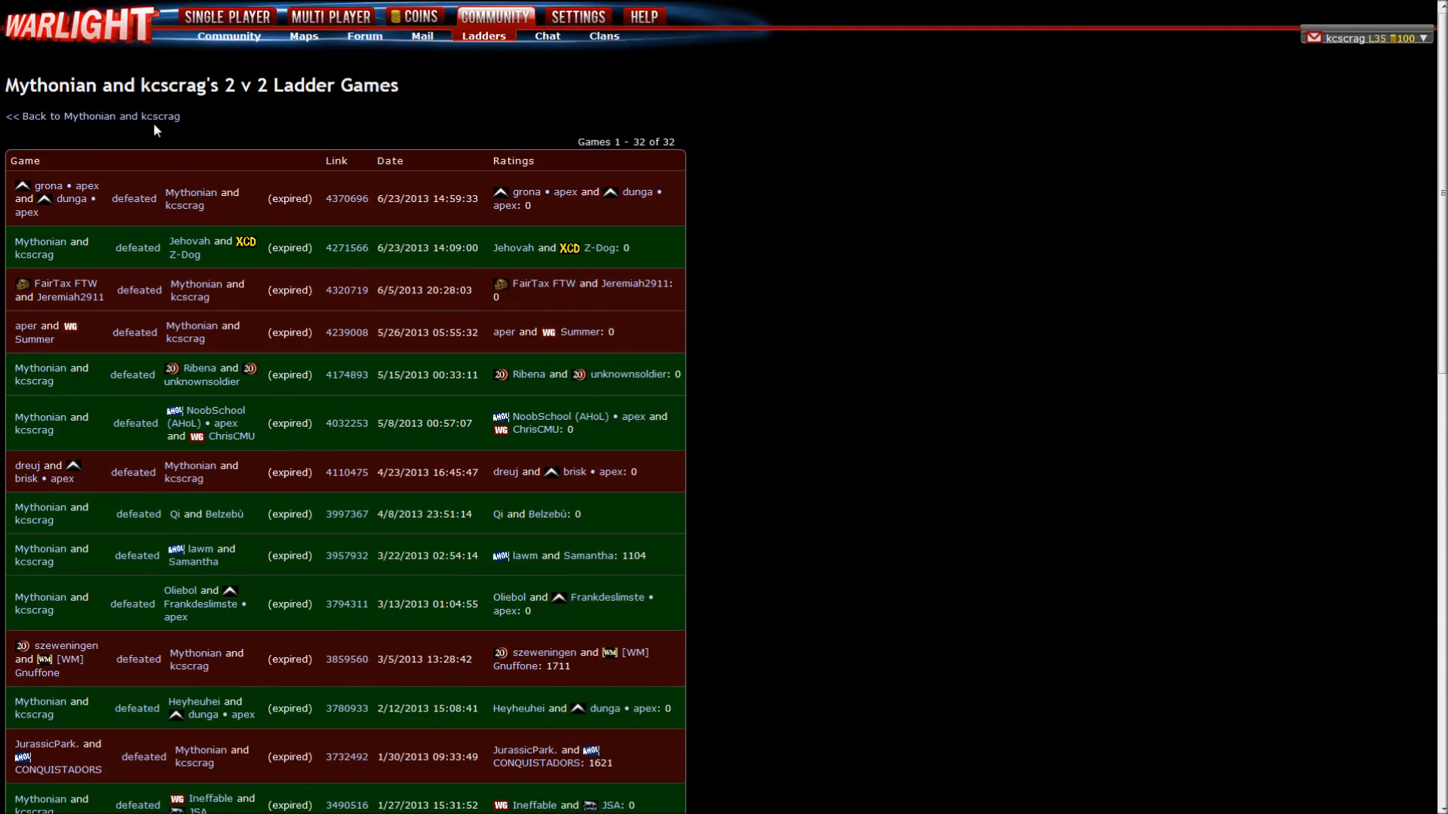
pyautogui.click(90, 117)
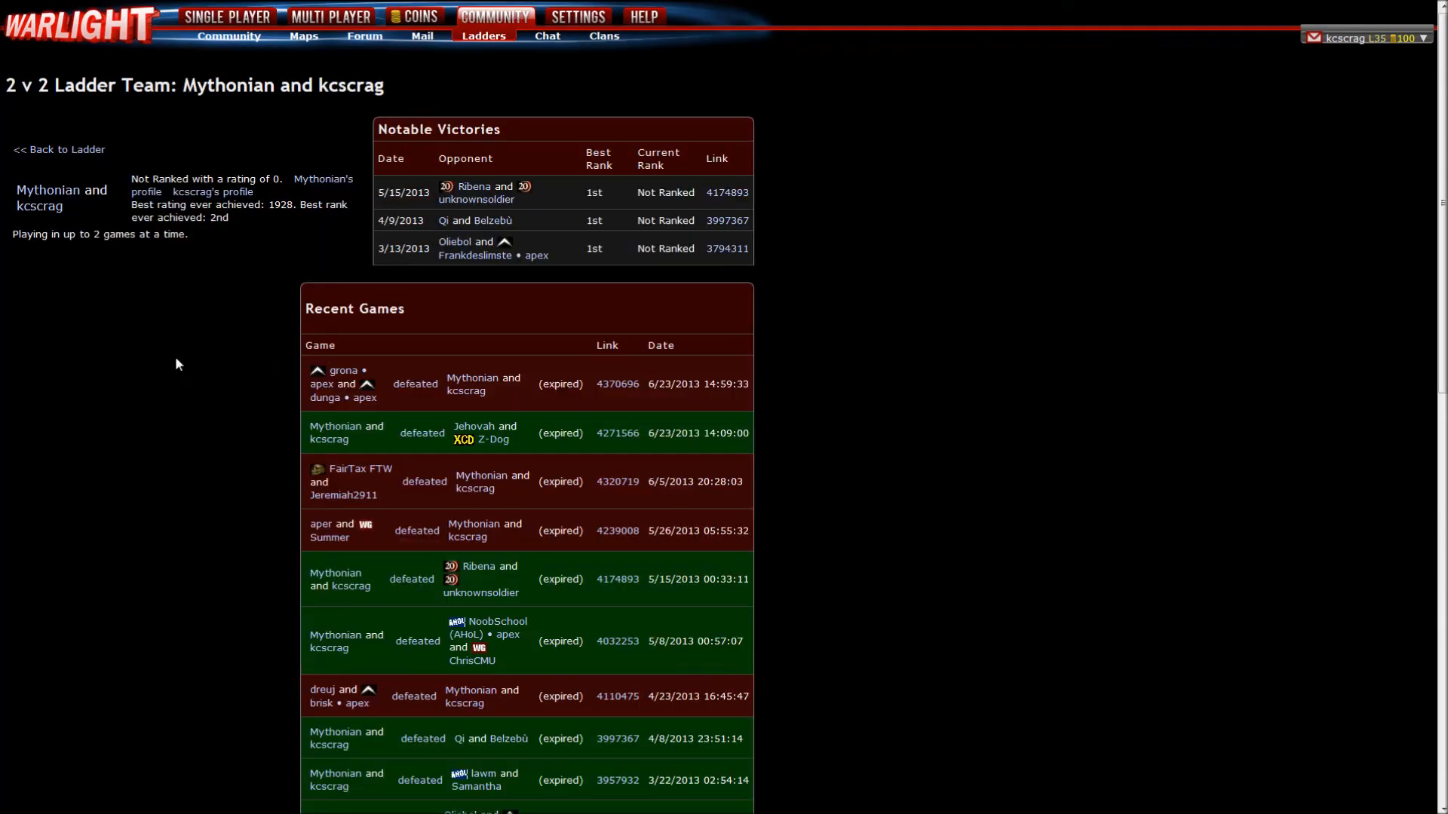
pyautogui.moveTo(18, 366)
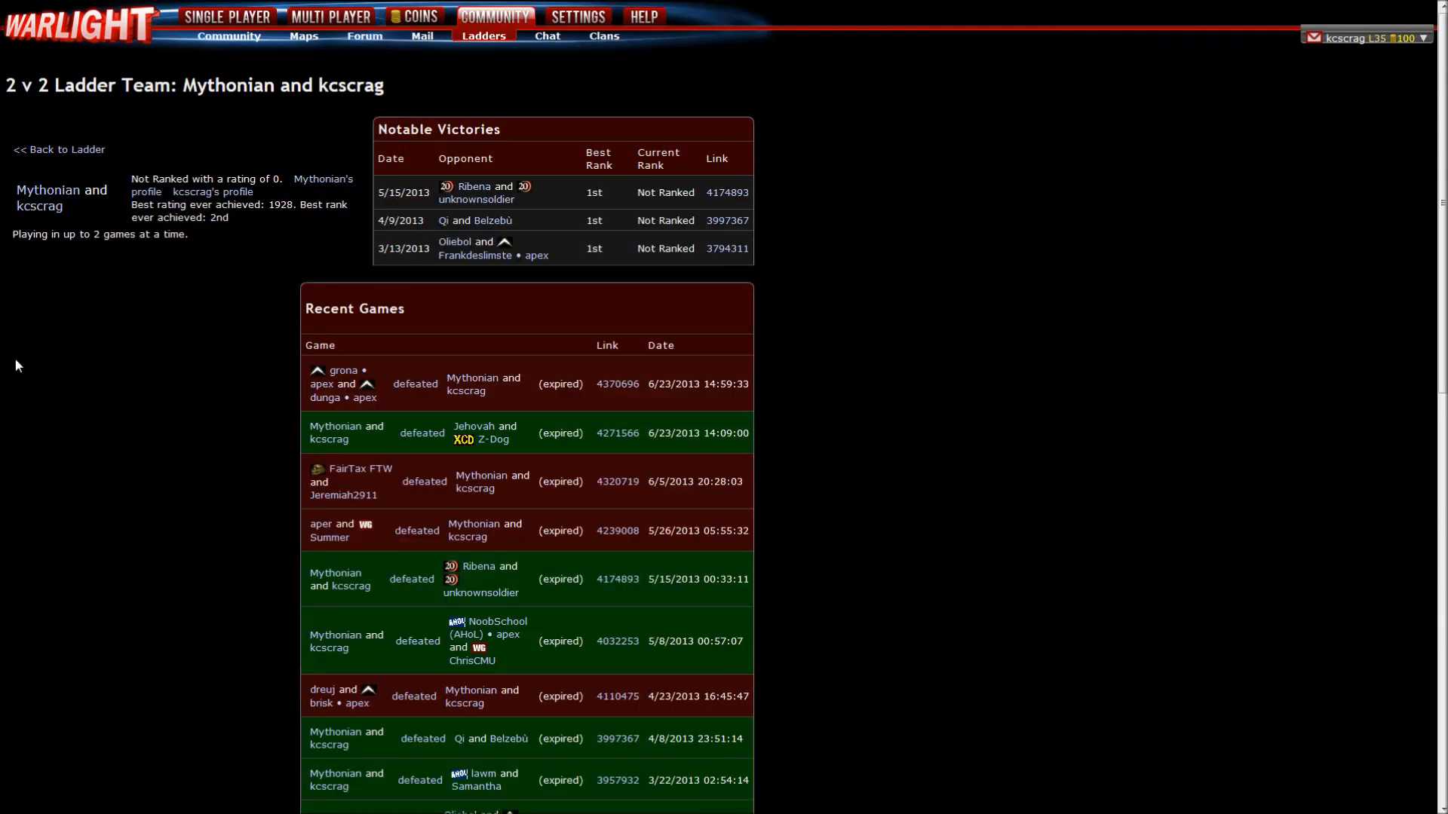